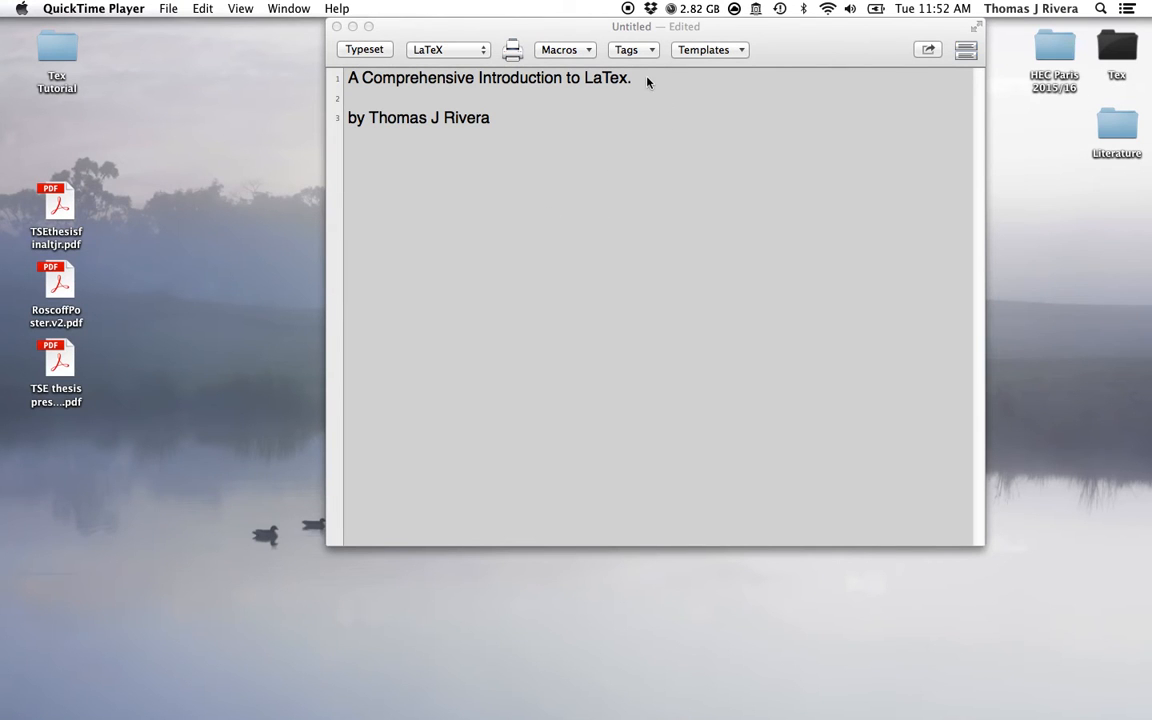
pyautogui.moveTo(652, 266)
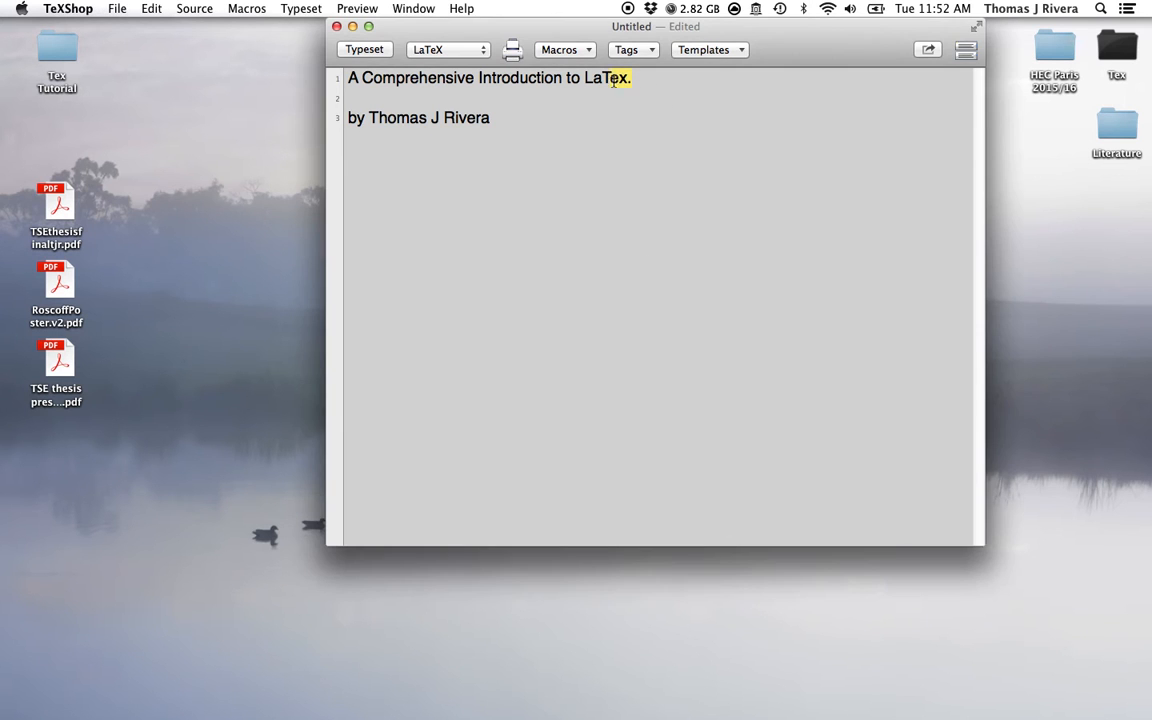
# Step: Select 'LaTeX' in the title line, then open the example thesis PDF and scroll its opening pages
pyautogui.doubleClick(614, 79)
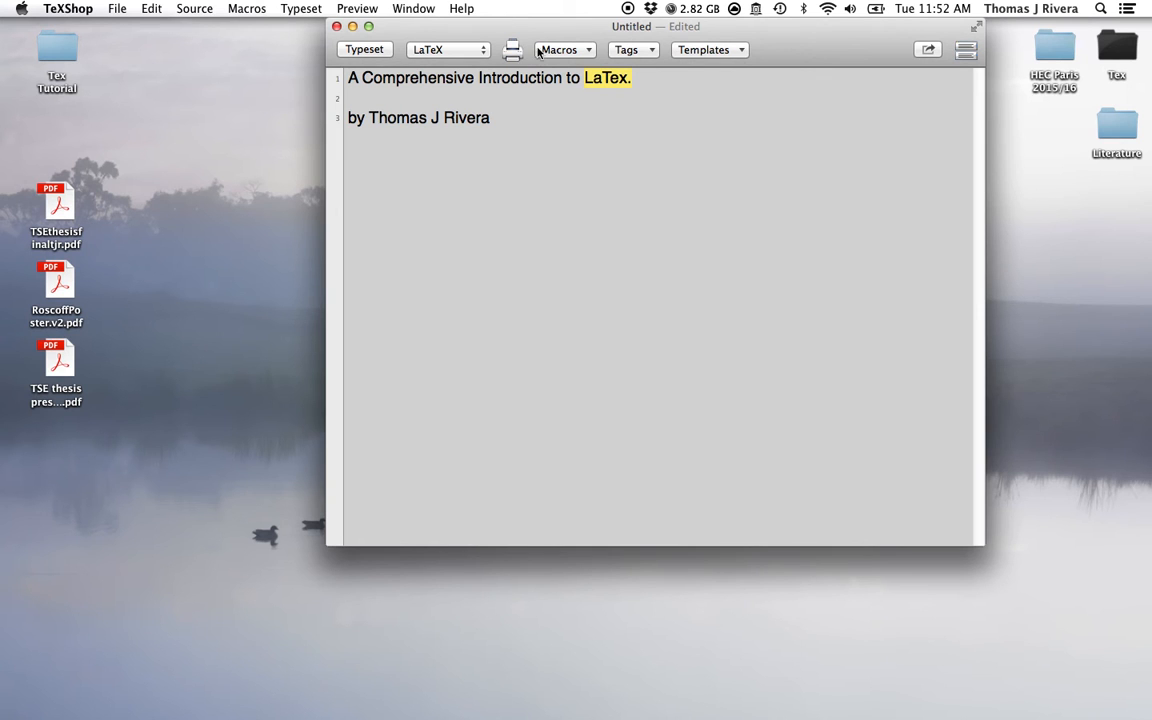
pyautogui.moveTo(657, 117)
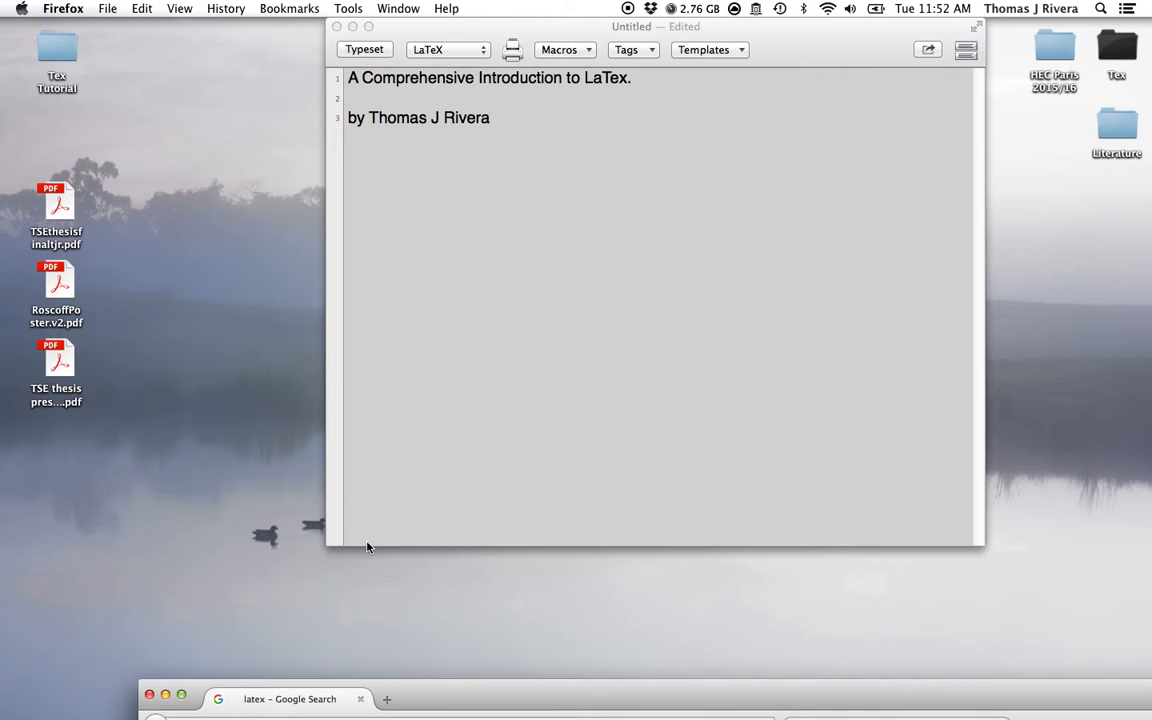
pyautogui.doubleClick(56, 210)
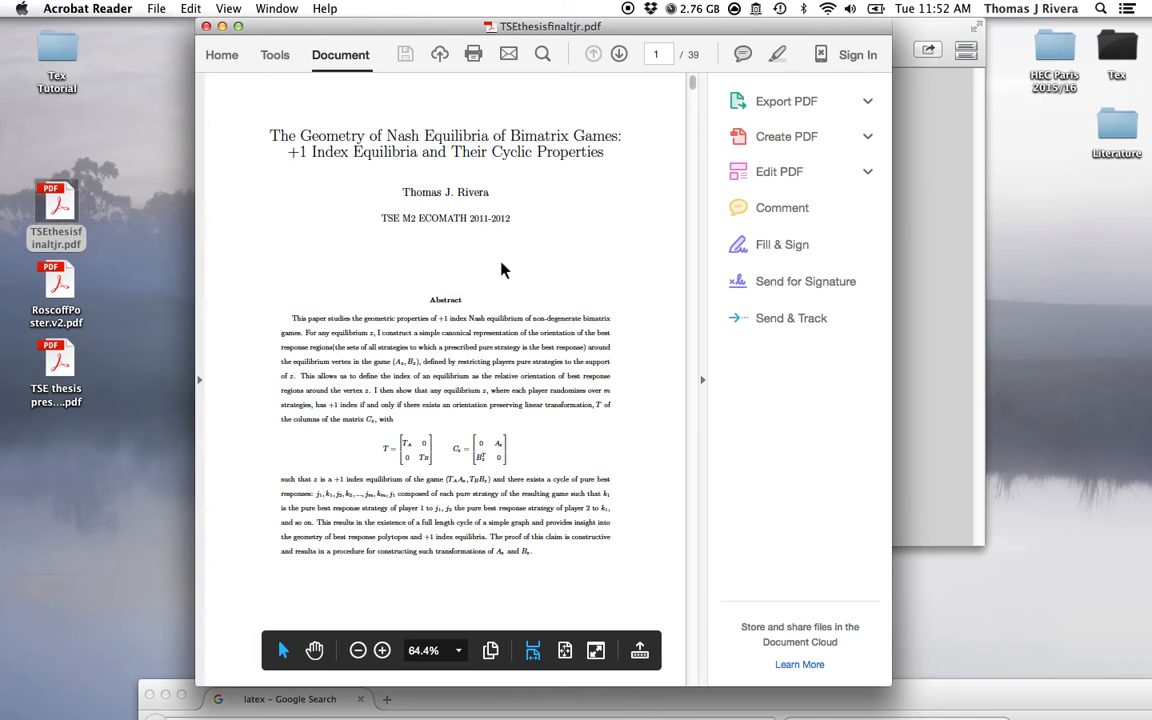
pyautogui.moveTo(601, 378)
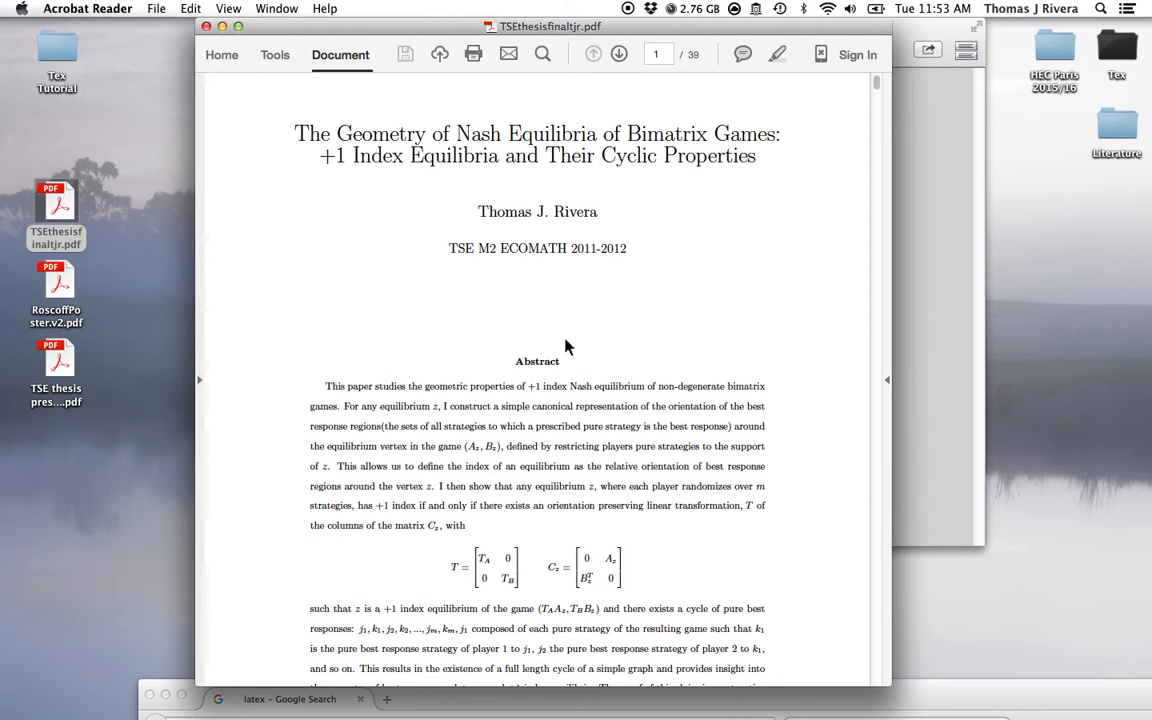
pyautogui.moveTo(501, 363)
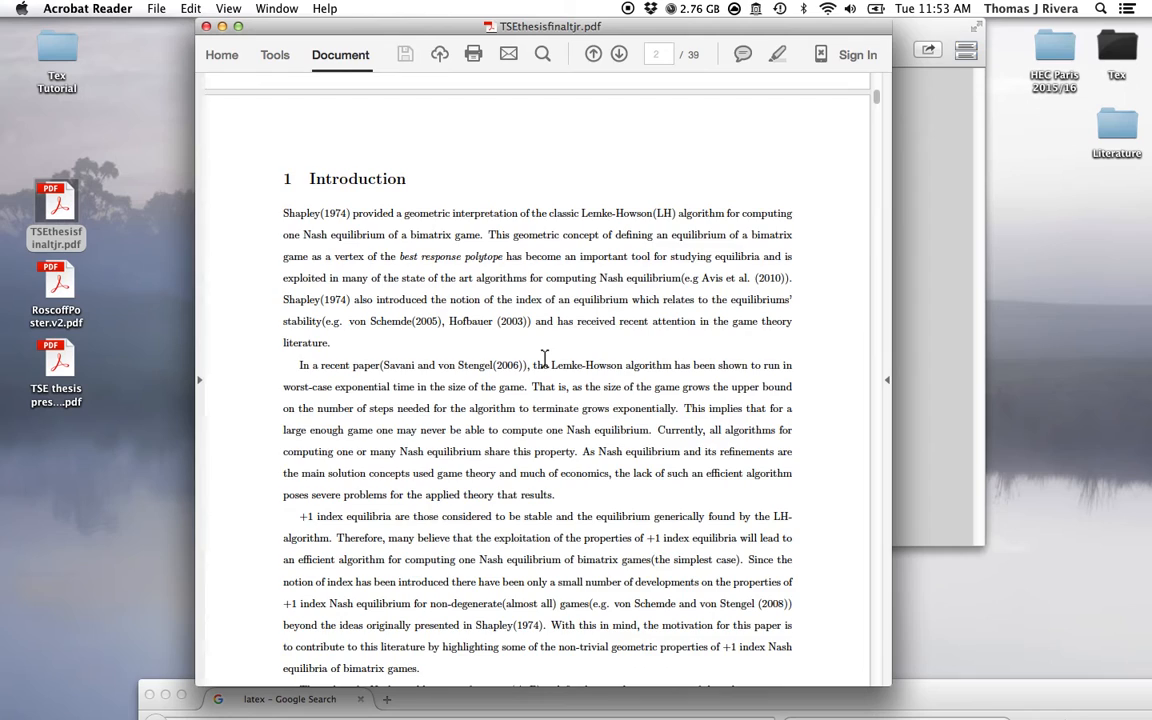
pyautogui.scroll(-3)
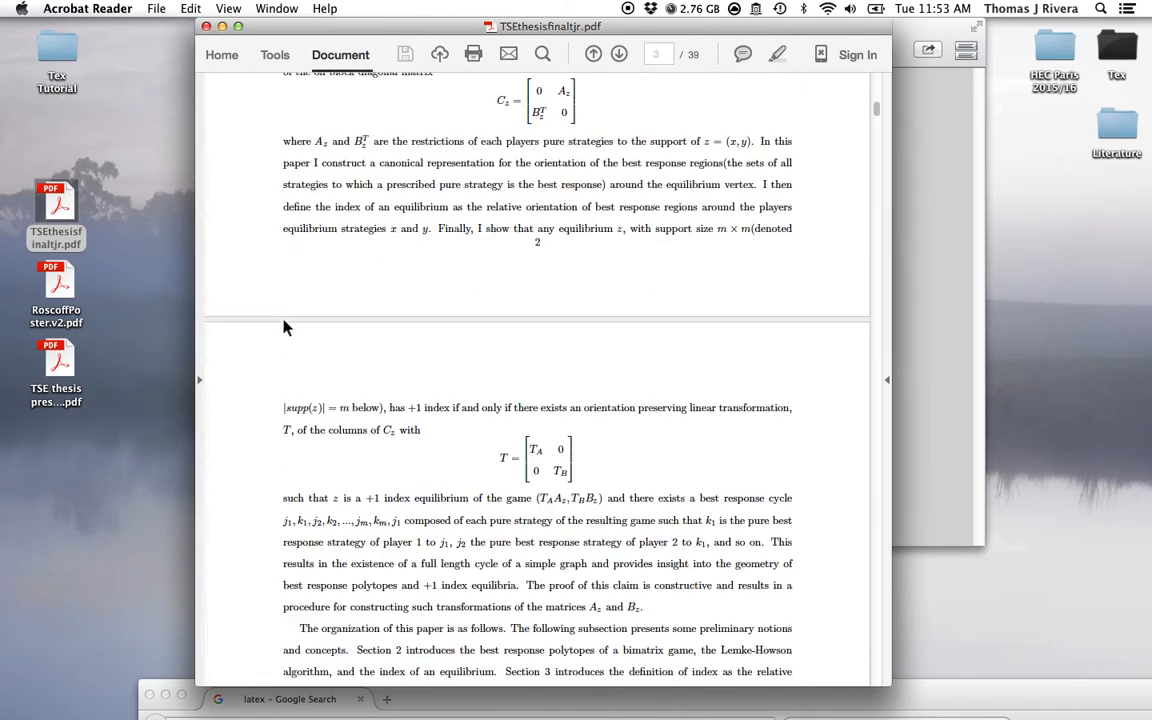
pyautogui.scroll(-3)
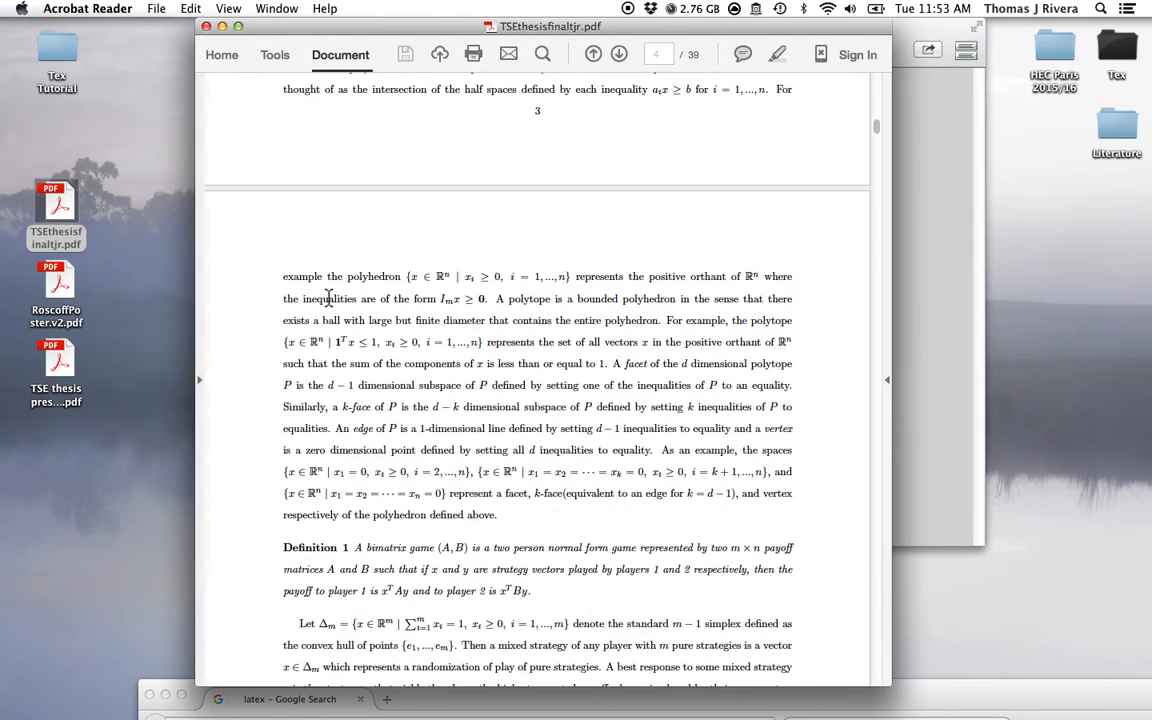
pyautogui.scroll(-3)
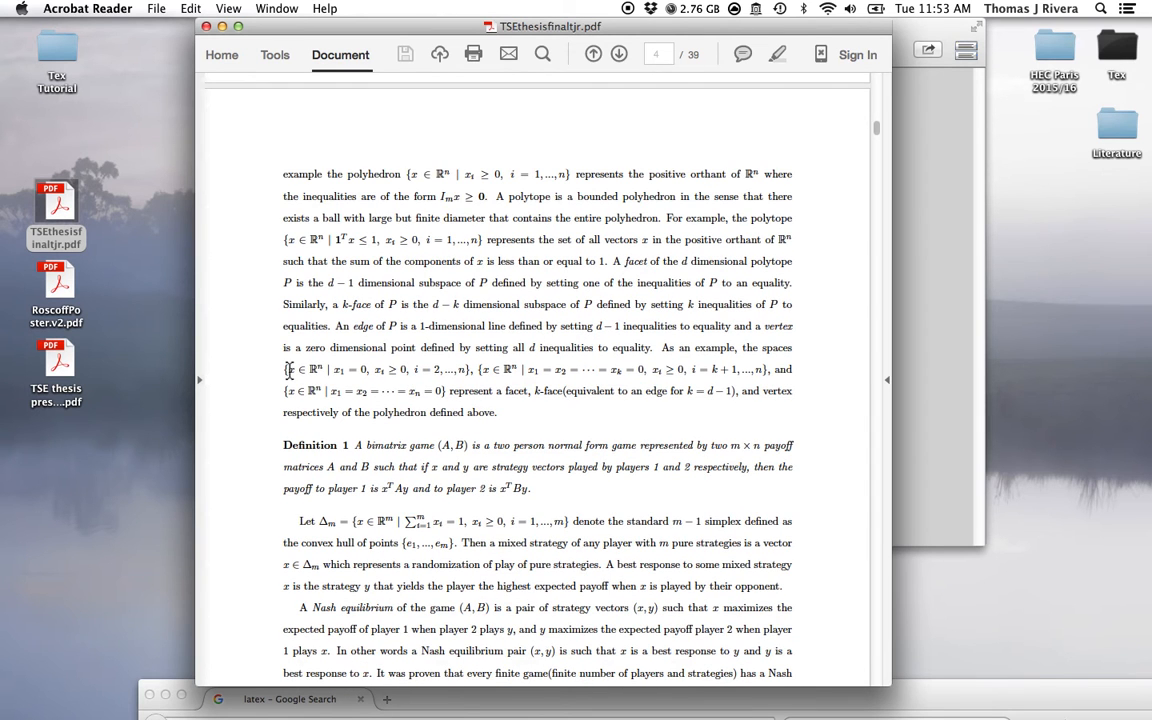
# Step: Highlight the polyhedron example's set formulas and read on to the Lemke-Howson figure on page 8
pyautogui.moveTo(284, 369); pyautogui.dragTo(770, 369)
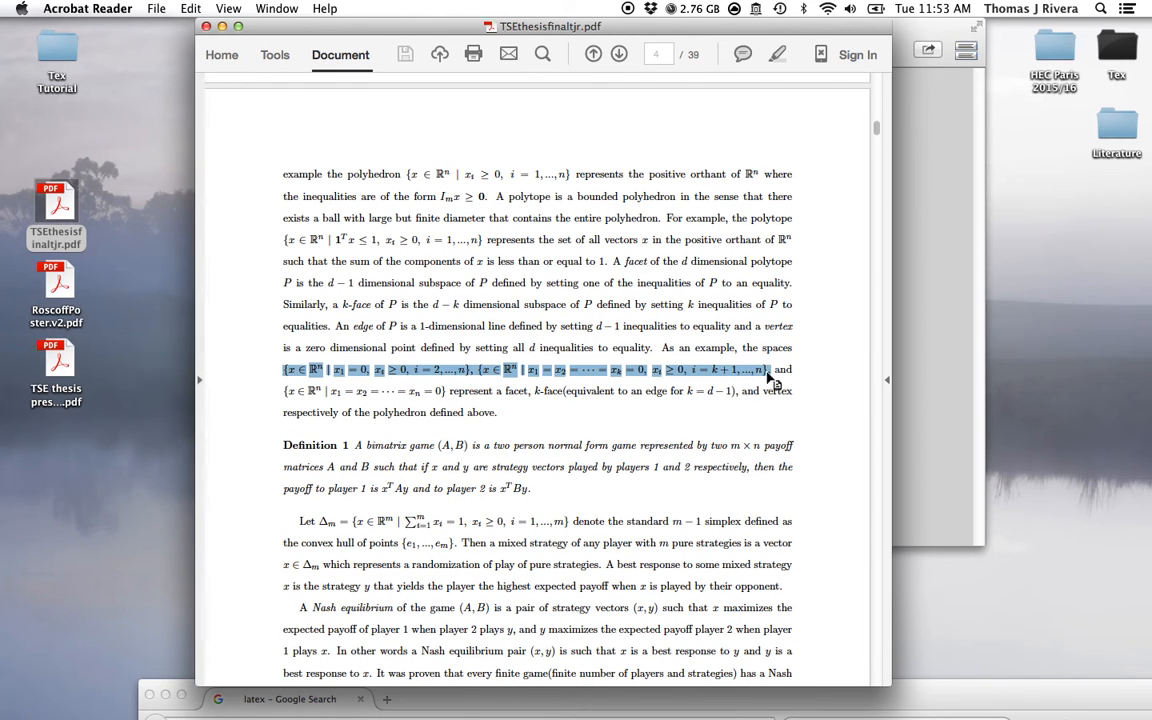
pyautogui.scroll(-3)
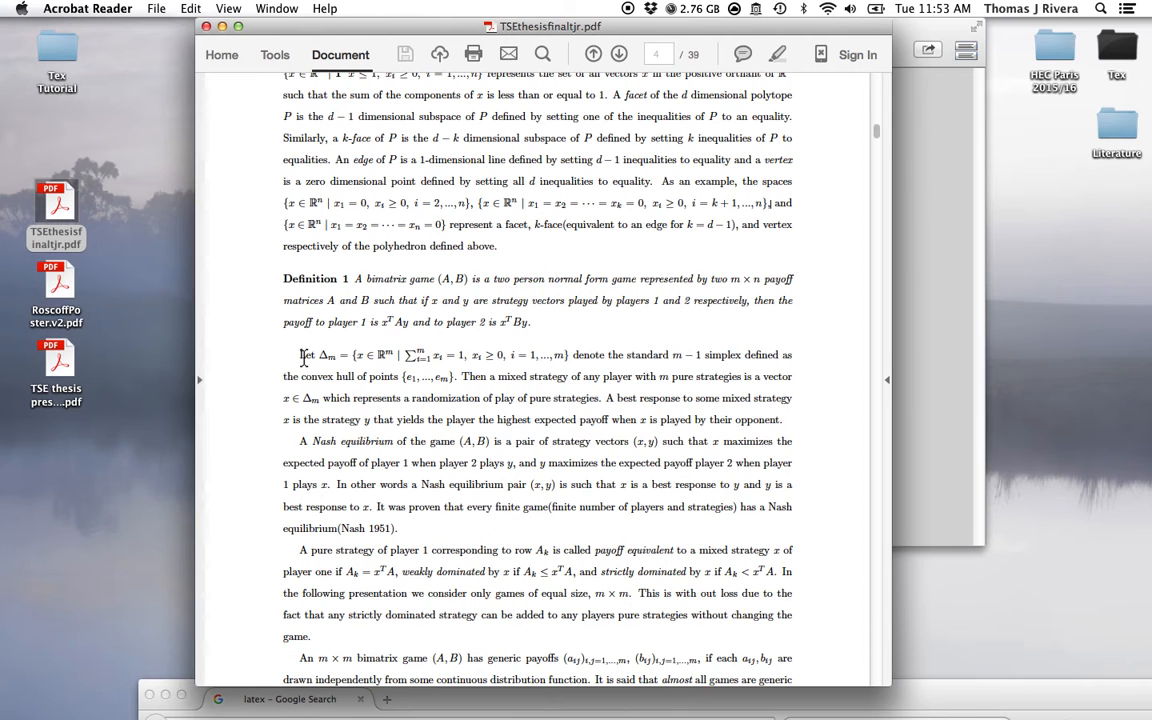
pyautogui.moveTo(613, 362)
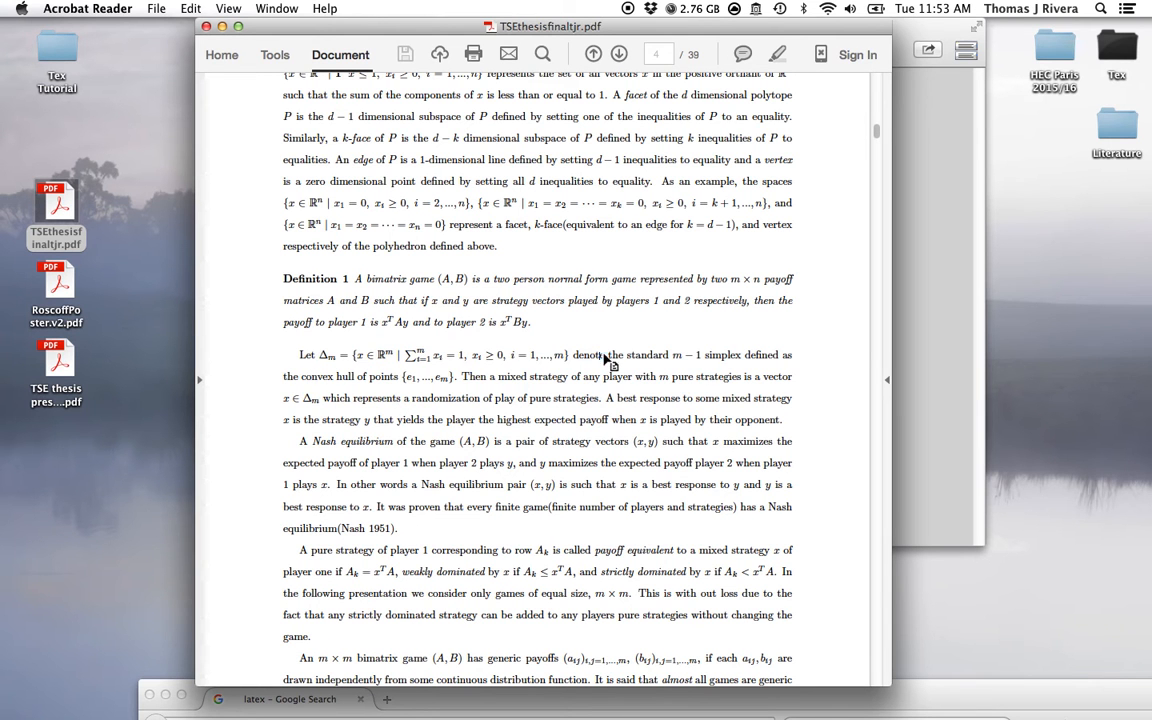
pyautogui.scroll(-3)
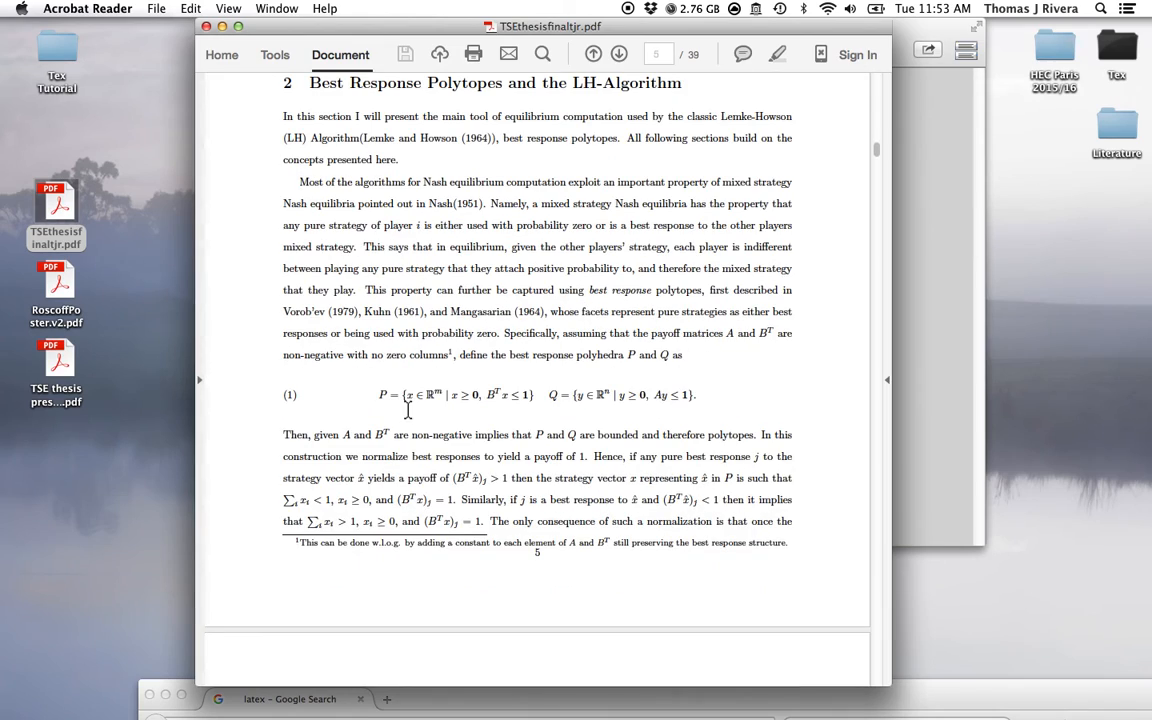
pyautogui.scroll(-3)
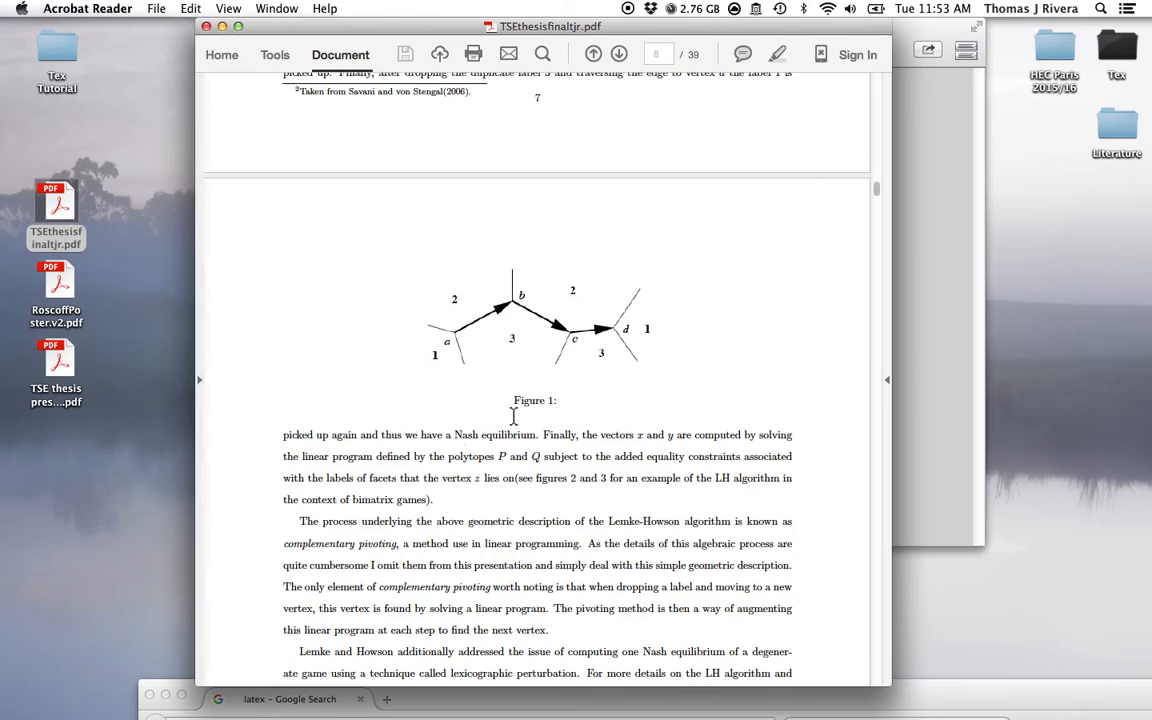
# Step: Scroll through thesis pages 18–21, past rock-paper-scissors, into the comparative-graph section
pyautogui.scroll(-3)
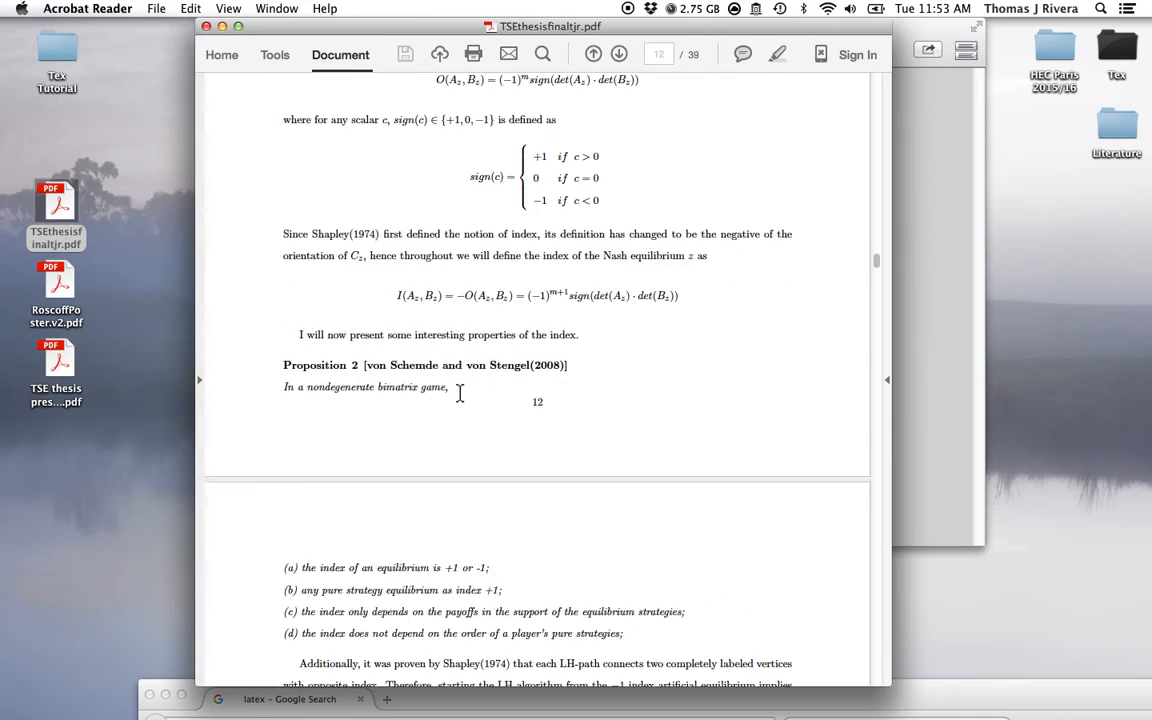
pyautogui.scroll(-3)
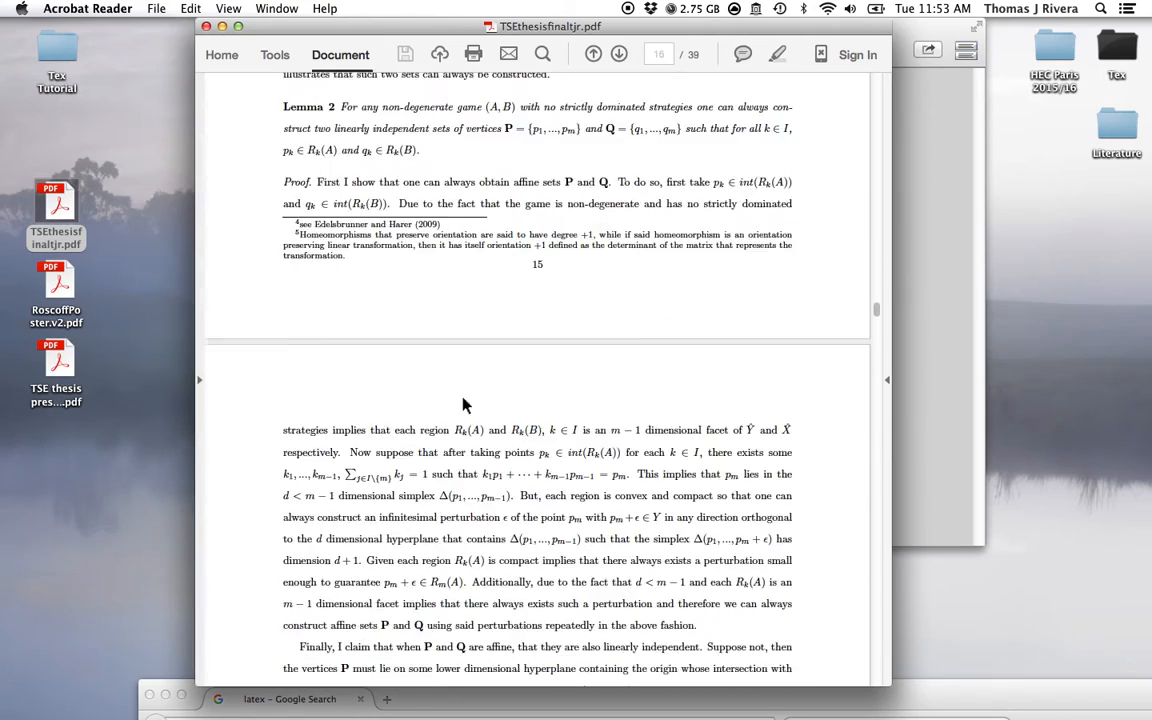
pyautogui.scroll(-3)
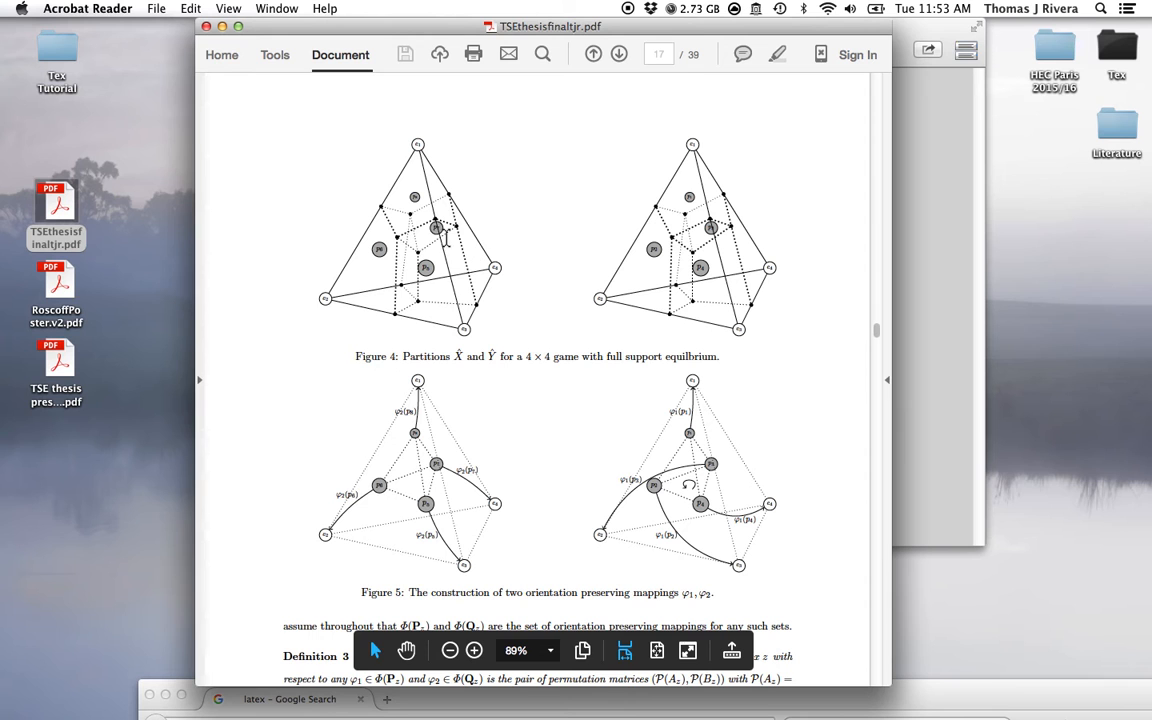
pyautogui.moveTo(366, 191)
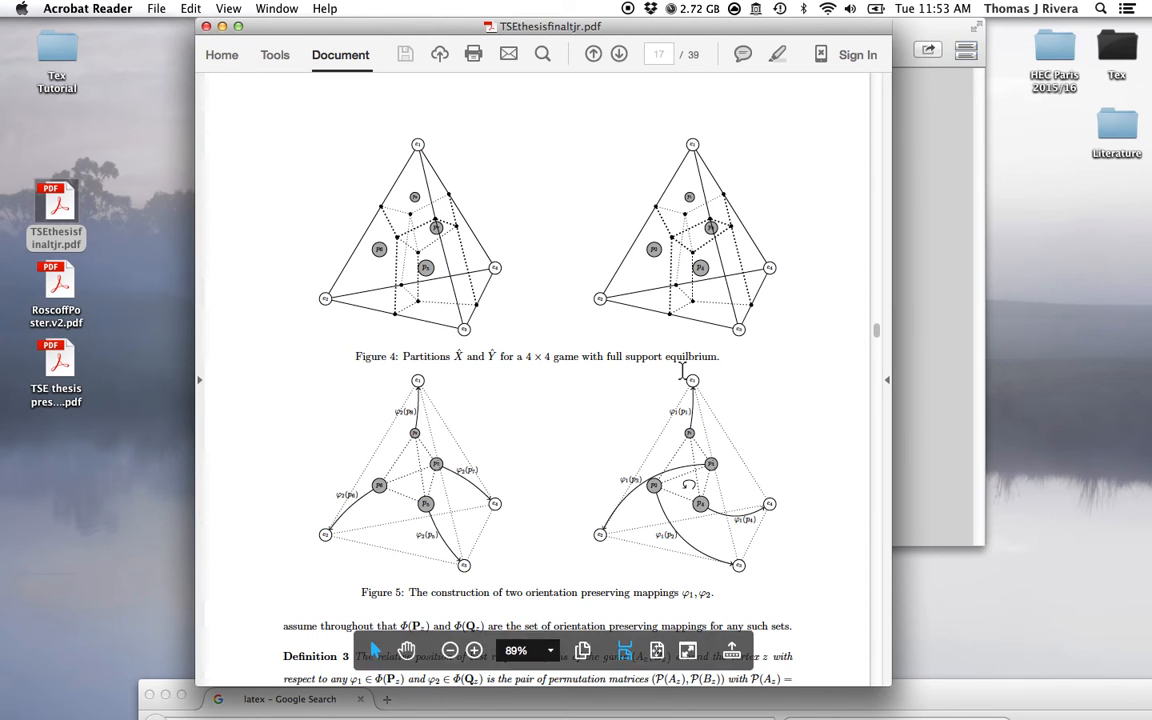
pyautogui.moveTo(583, 430)
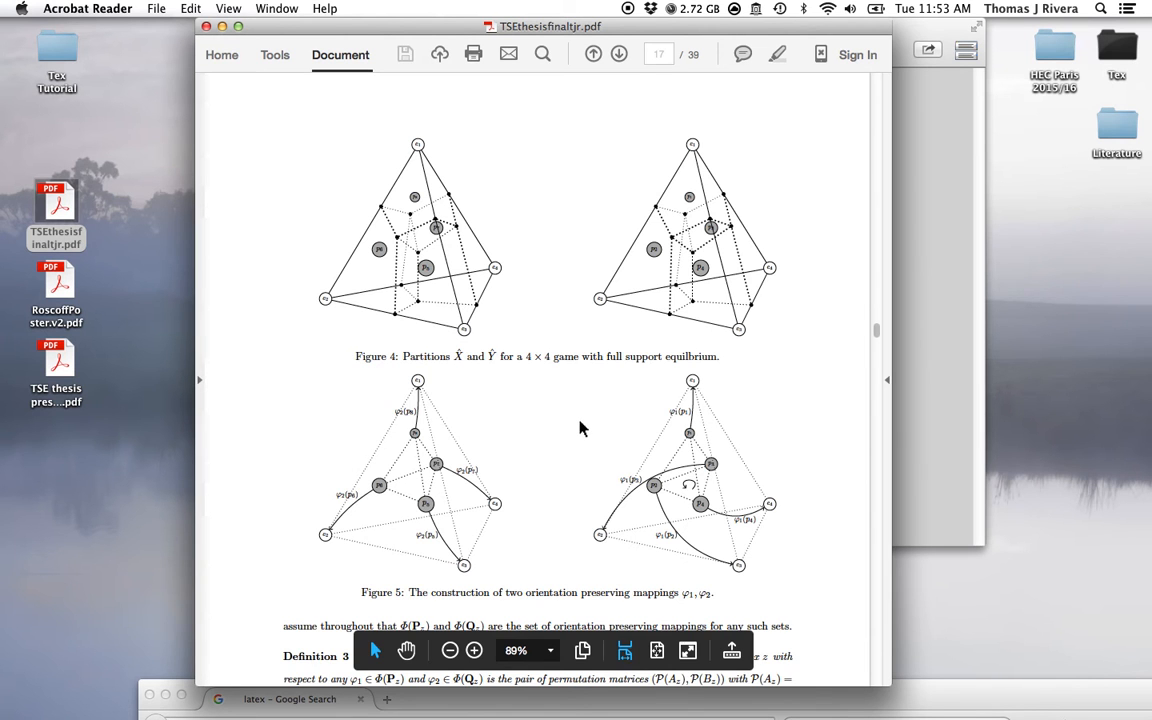
pyautogui.scroll(-3)
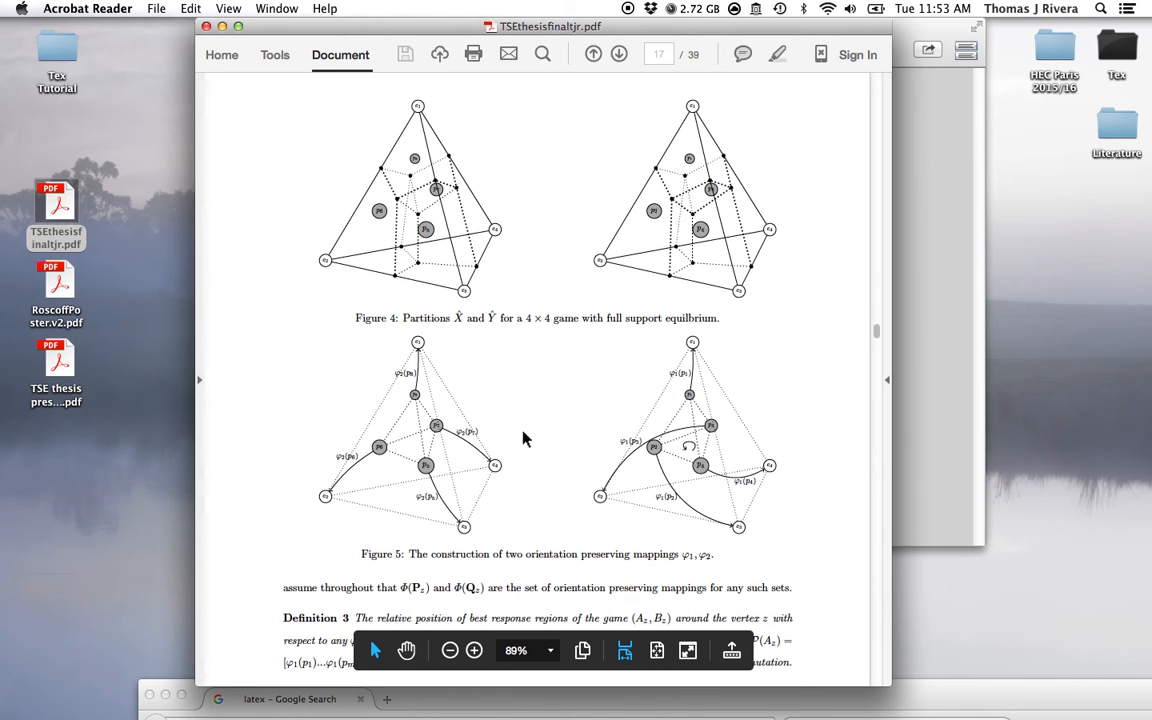
pyautogui.moveTo(577, 429)
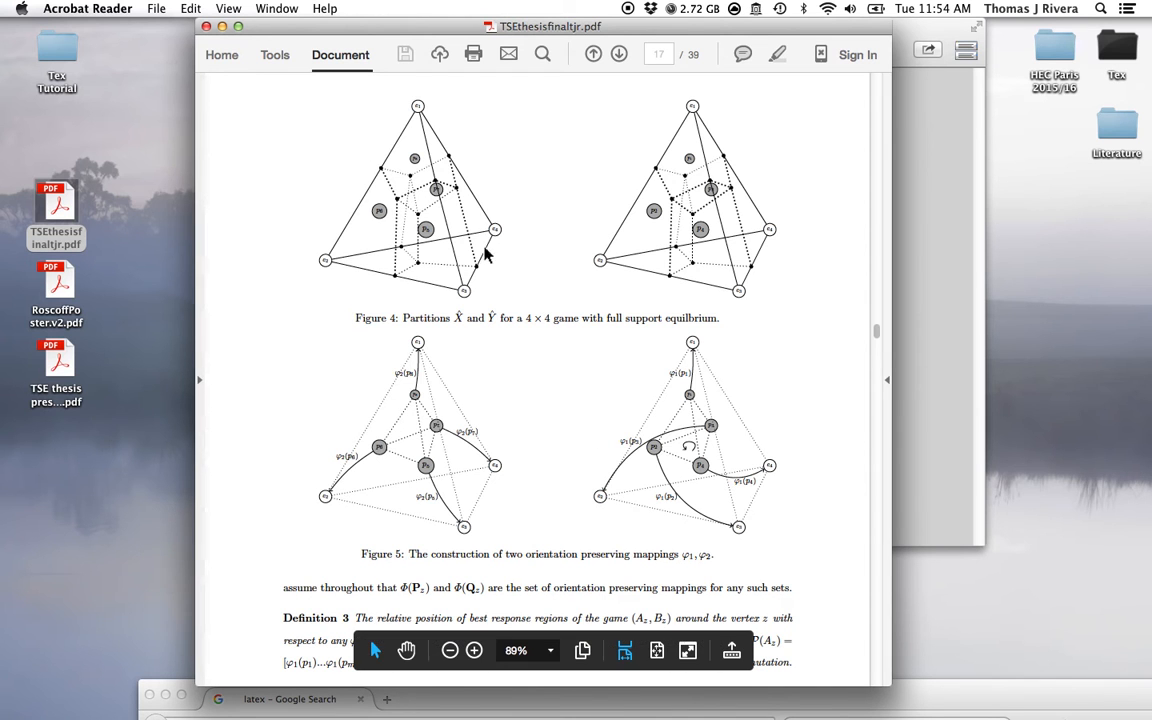
pyautogui.moveTo(365, 297)
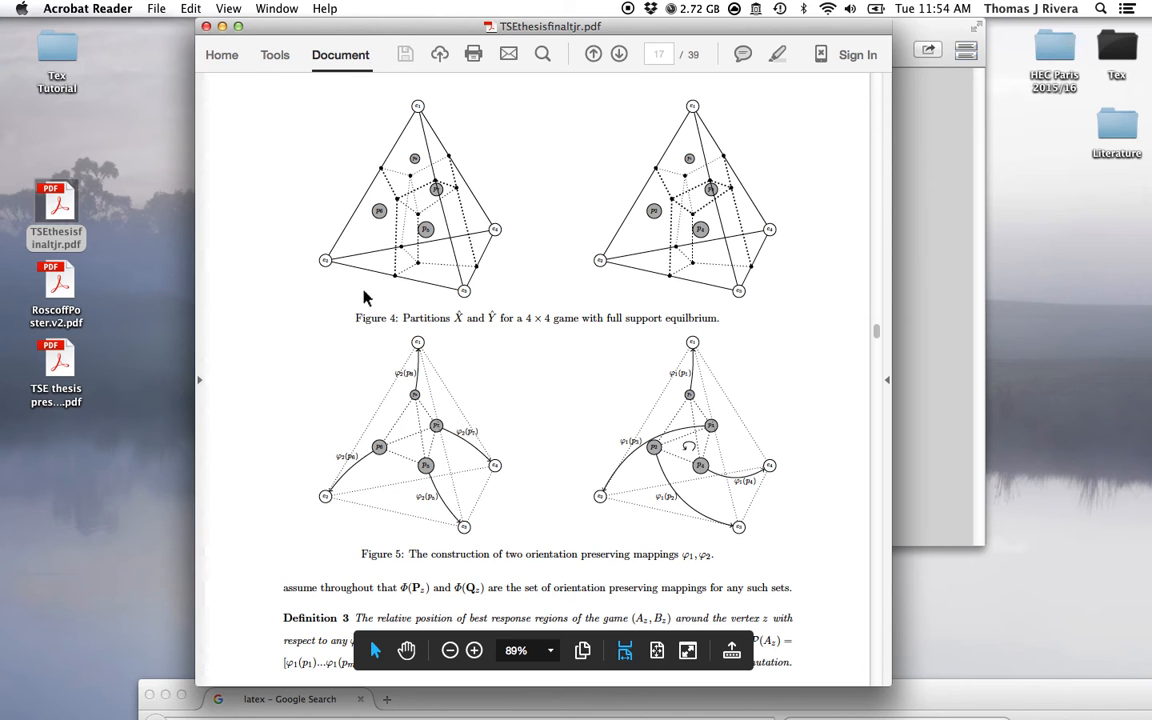
pyautogui.scroll(-3)
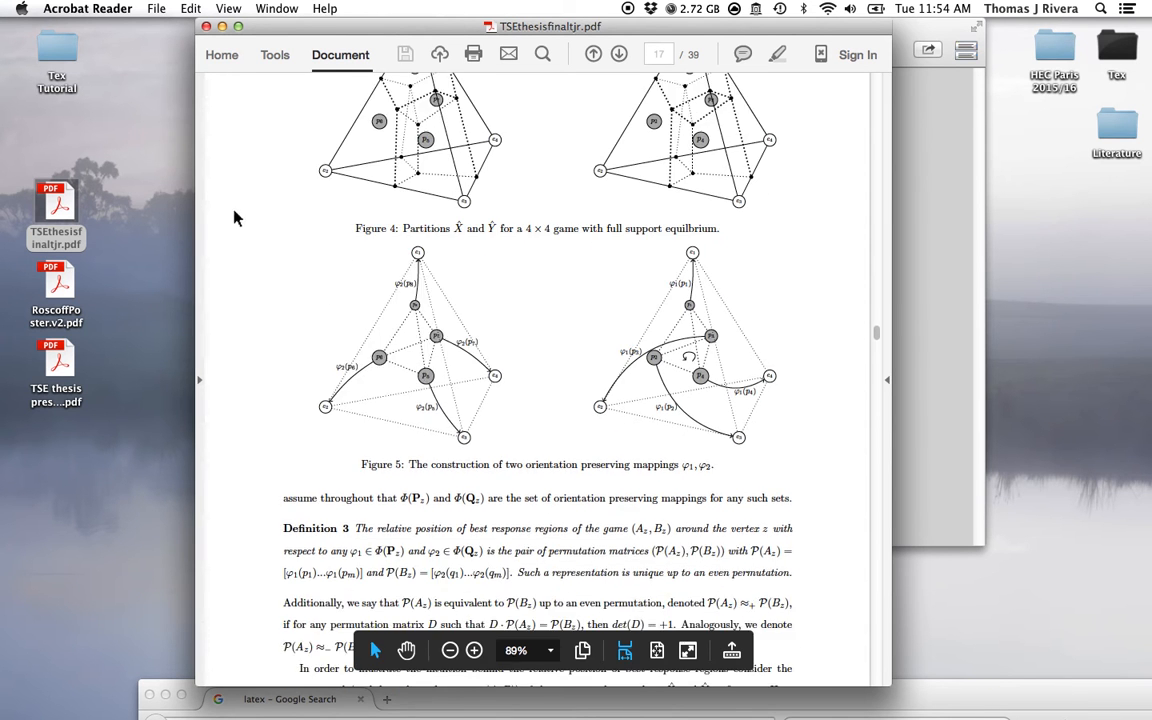
pyautogui.scroll(-3)
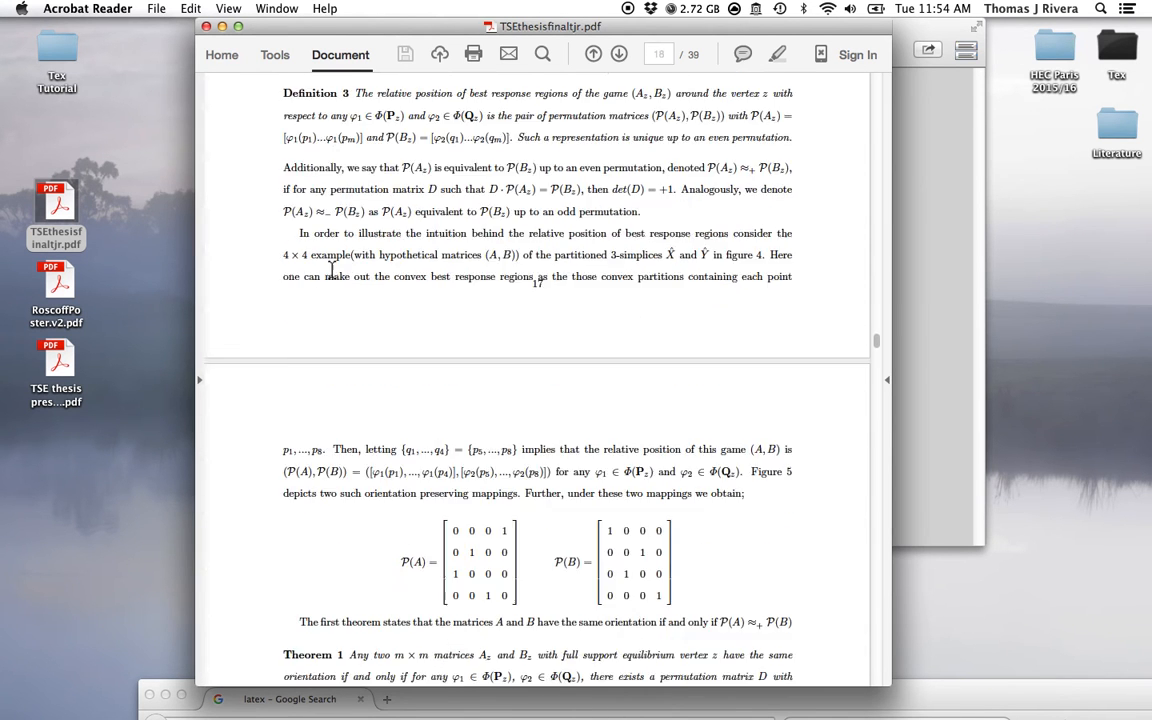
pyautogui.scroll(-3)
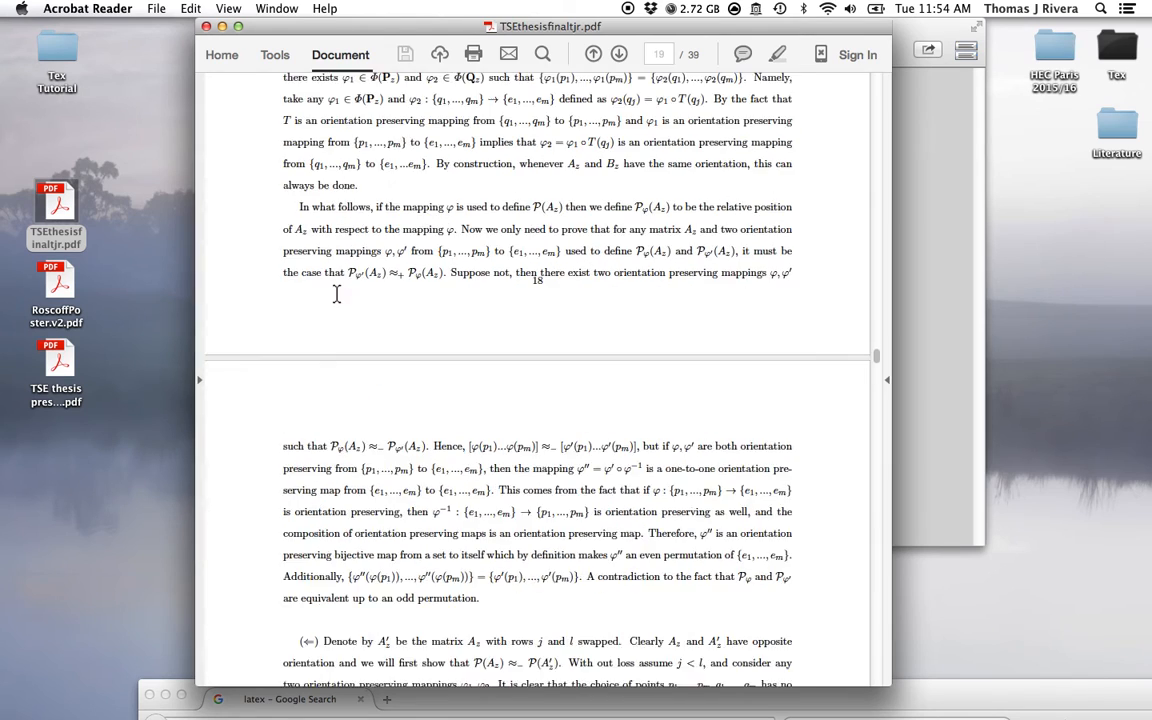
pyautogui.scroll(-3)
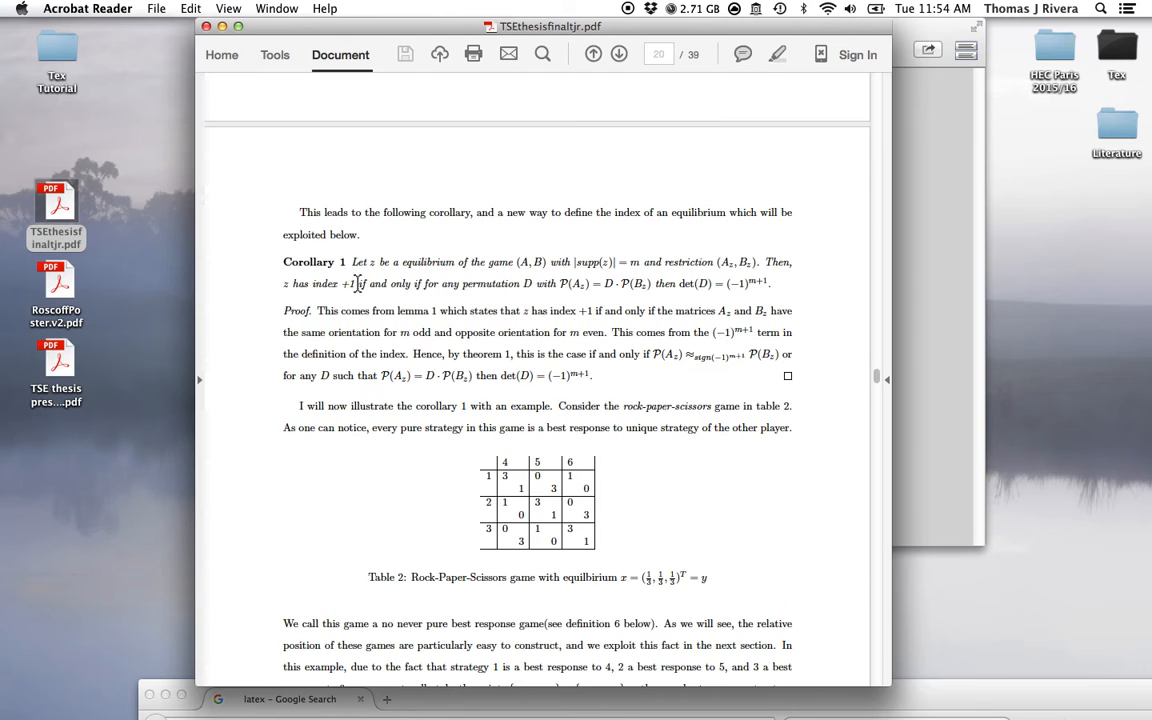
pyautogui.scroll(-3)
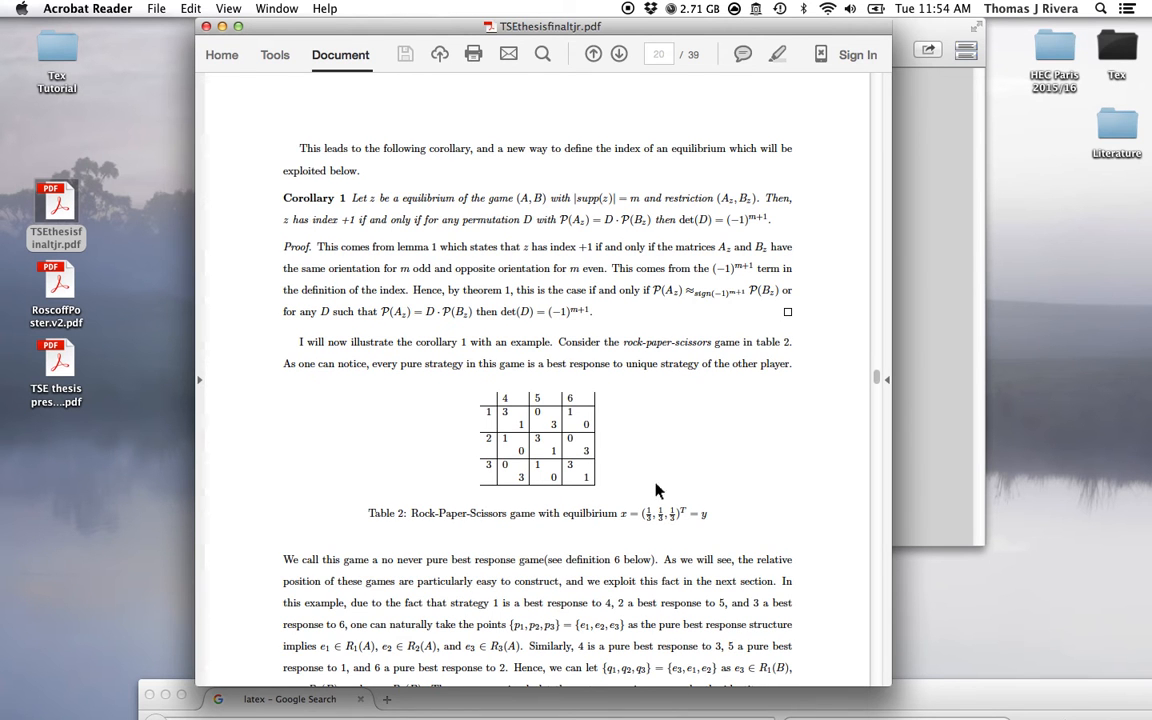
pyautogui.scroll(-3)
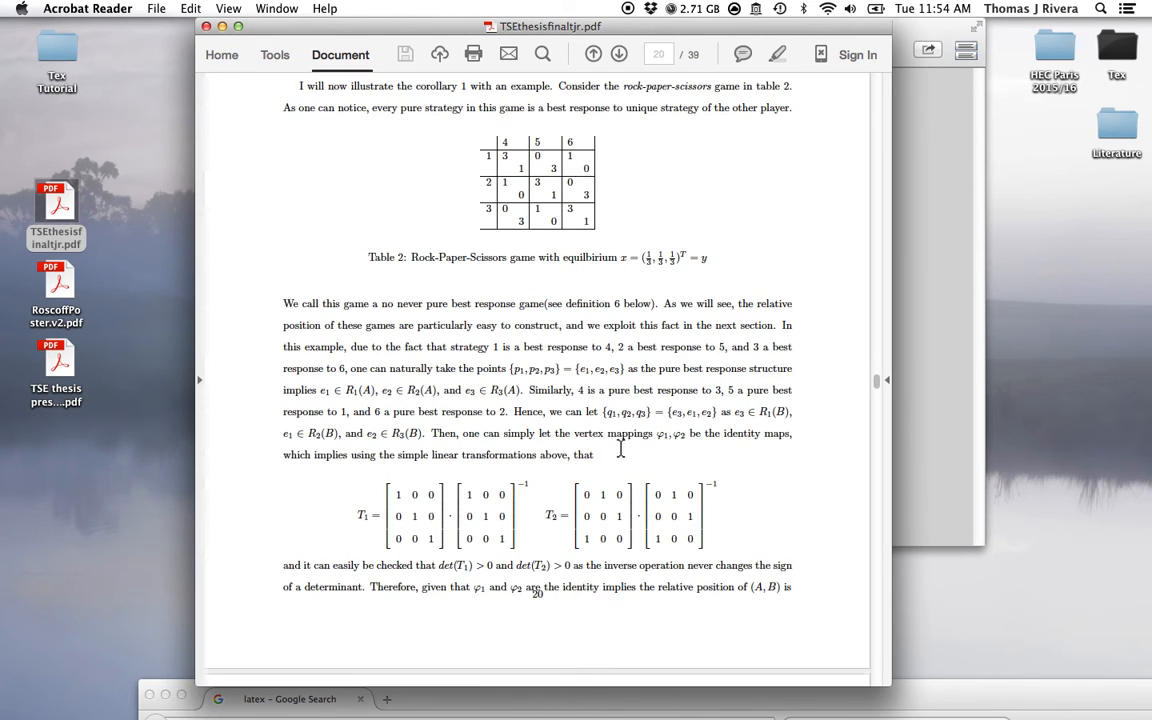
pyautogui.scroll(-3)
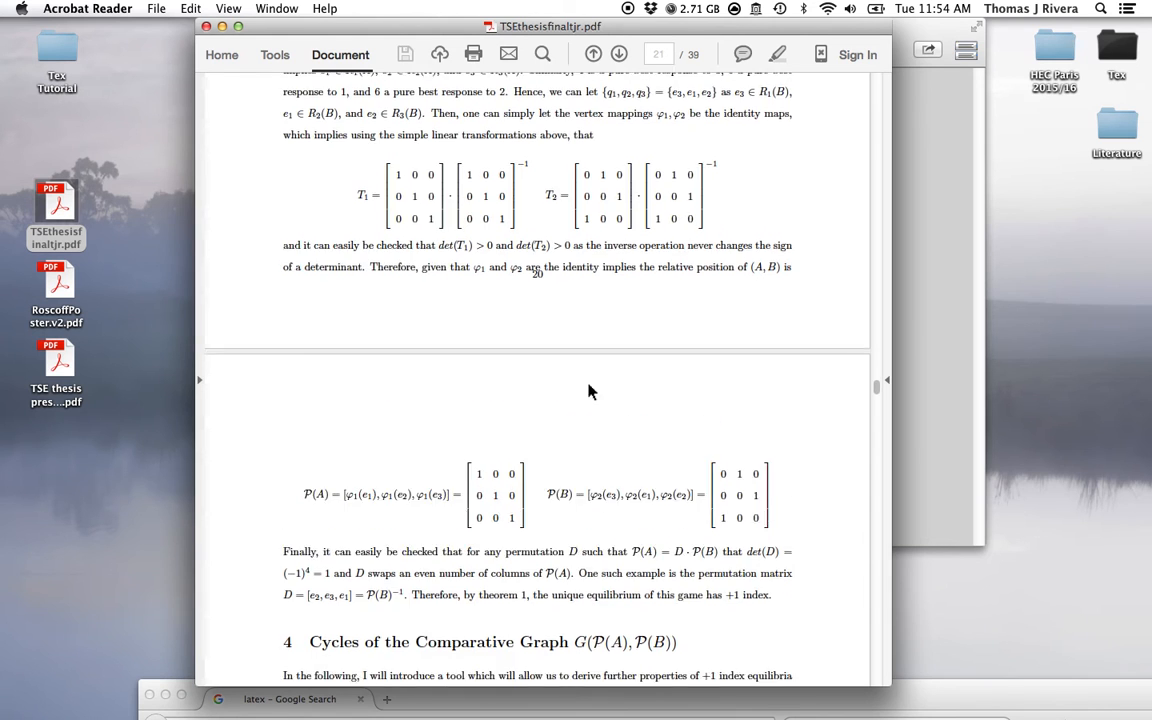
pyautogui.scroll(-3)
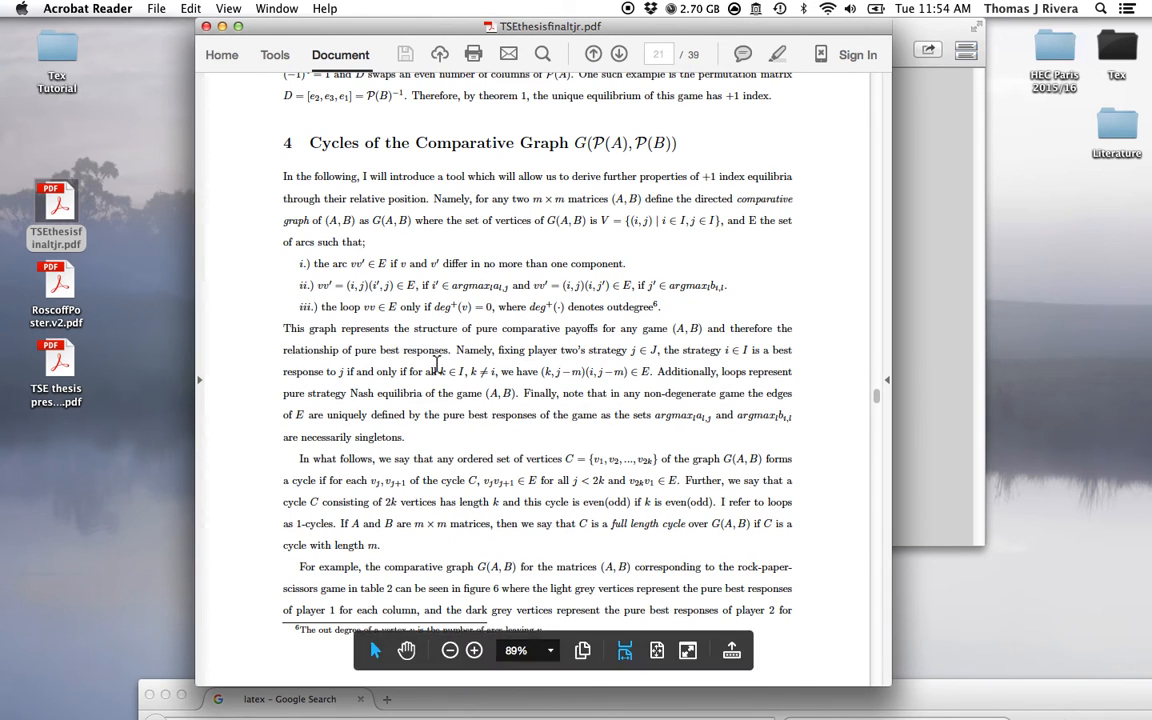
pyautogui.scroll(-3)
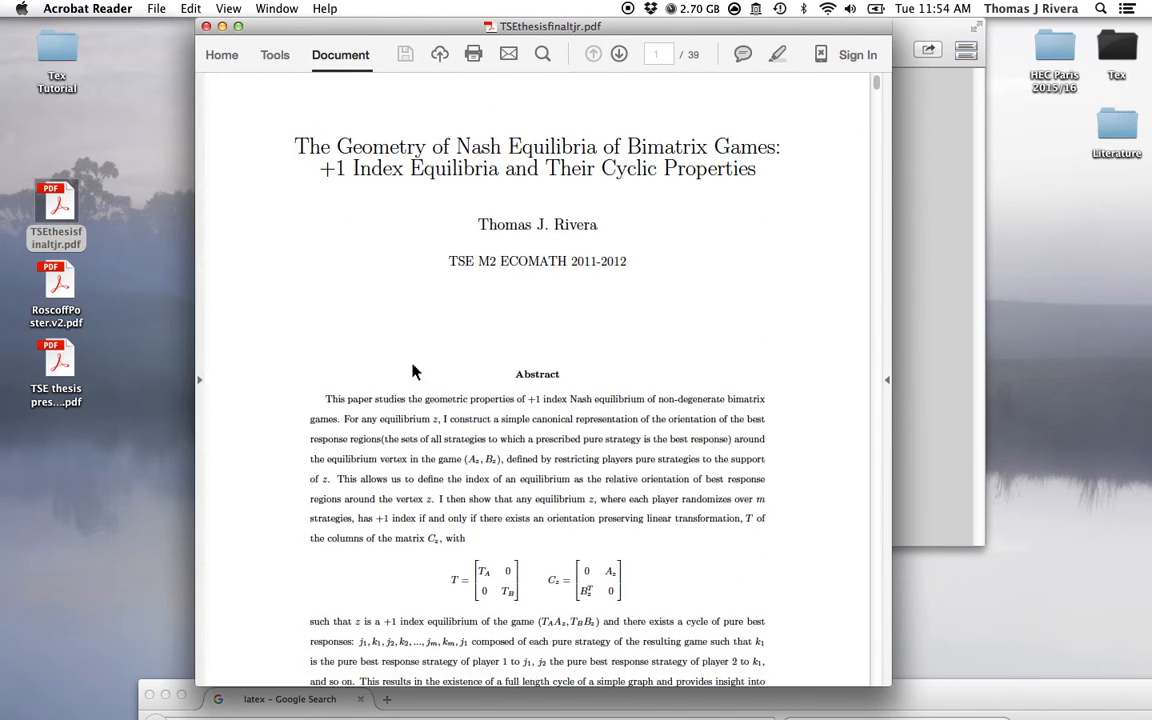
# Step: Scroll from the title page to page 3's outline of the paper's organisation
pyautogui.scroll(-3)
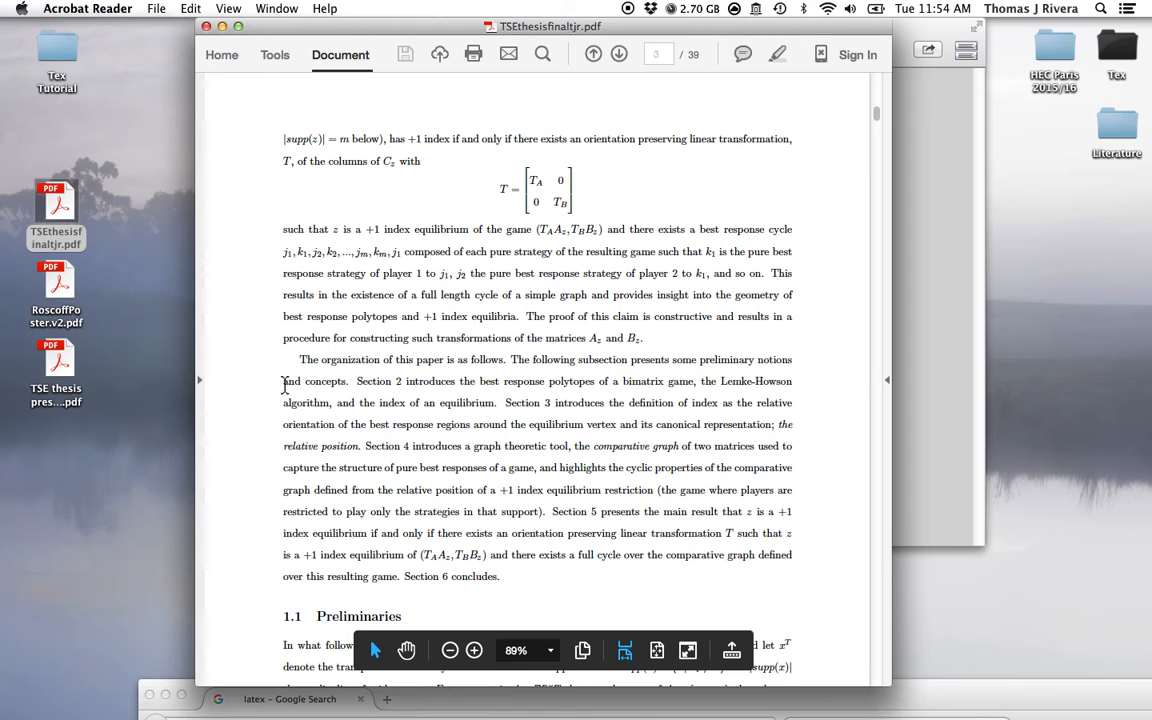
pyautogui.moveTo(350, 375)
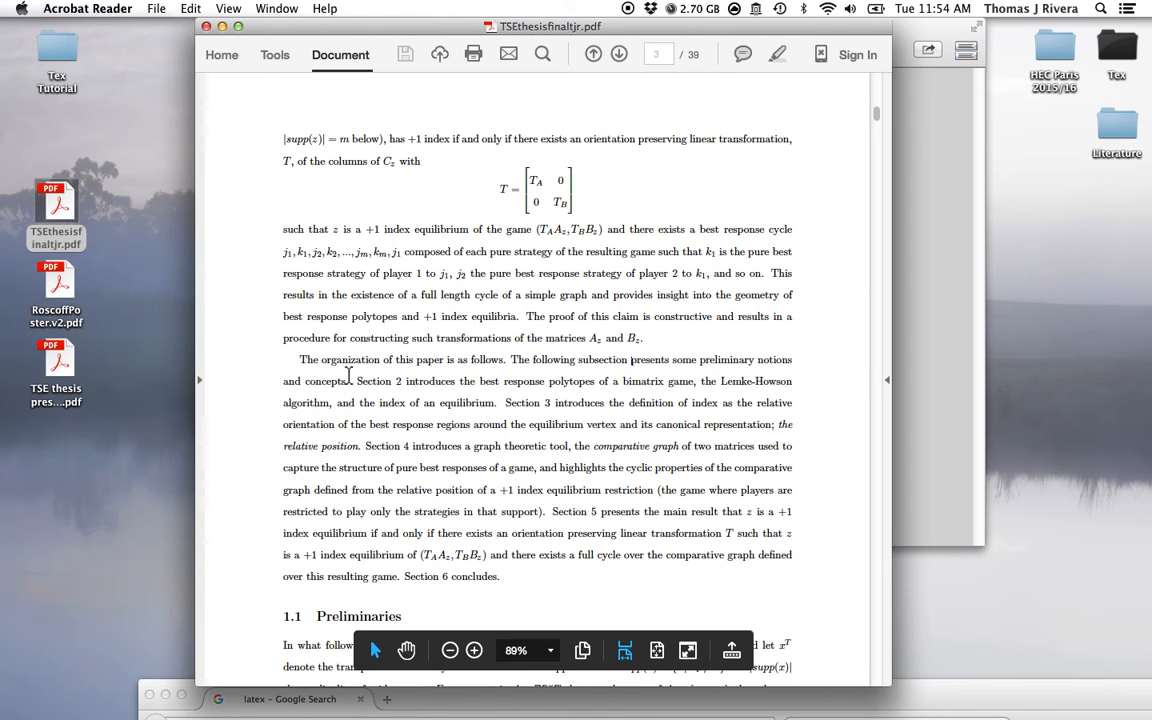
pyautogui.moveTo(188, 29)
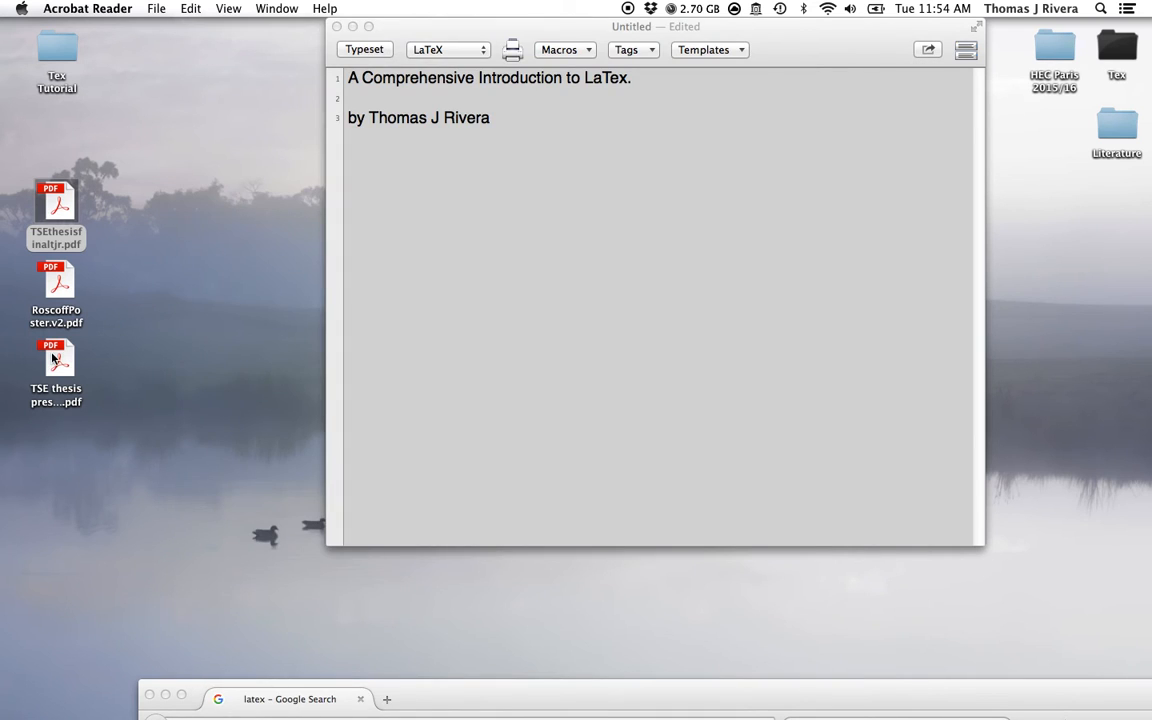
# Step: Open TSE thesis presentation.pdf to slide 4, then bring up the Roscoff poster
pyautogui.doubleClick(56, 360)
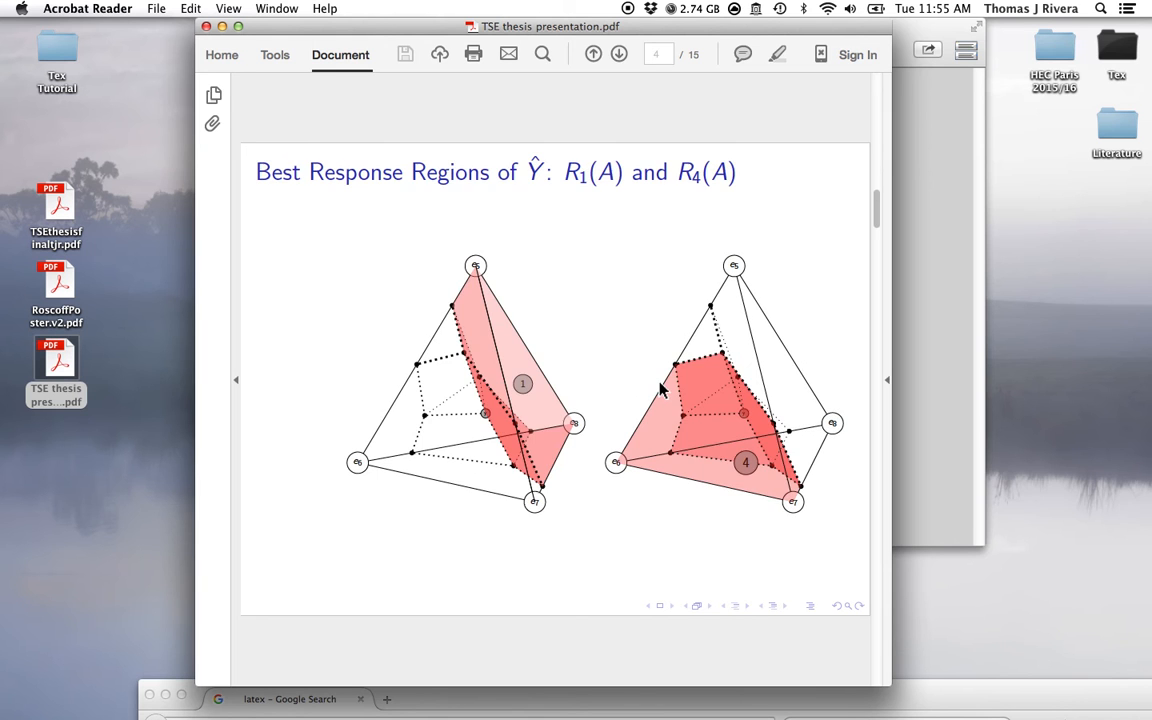
pyautogui.click(583, 54)
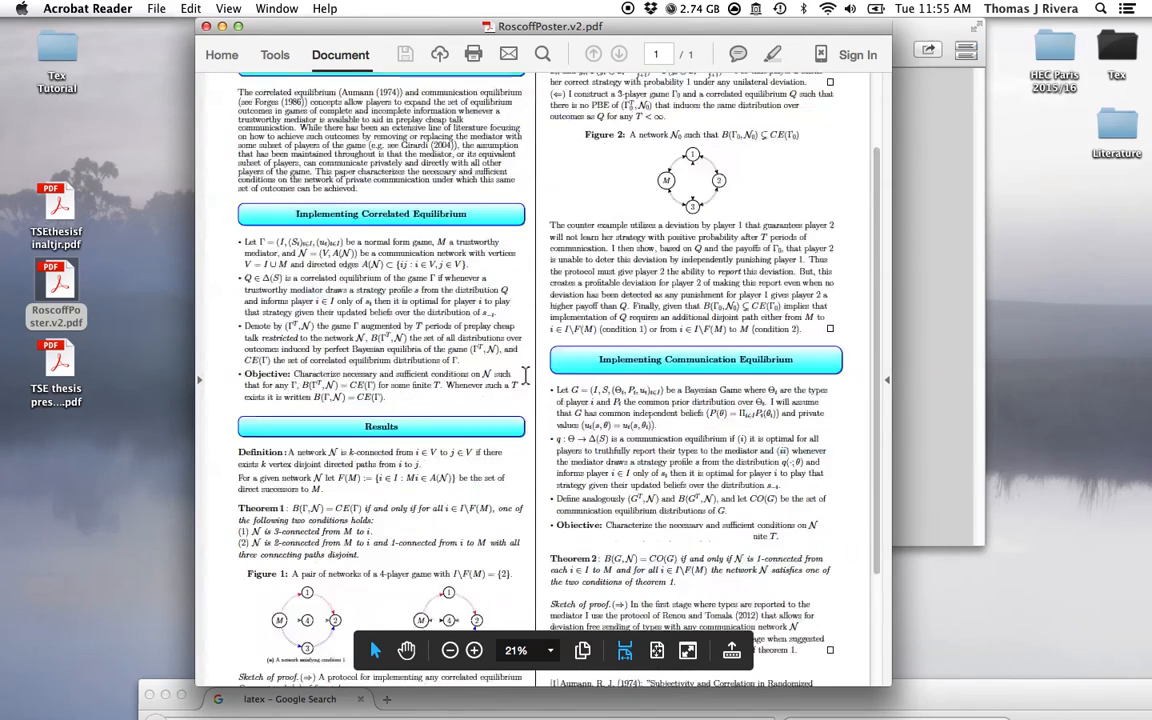
# Step: Scroll through the Roscoff poster's title and introduction
pyautogui.scroll(-3)
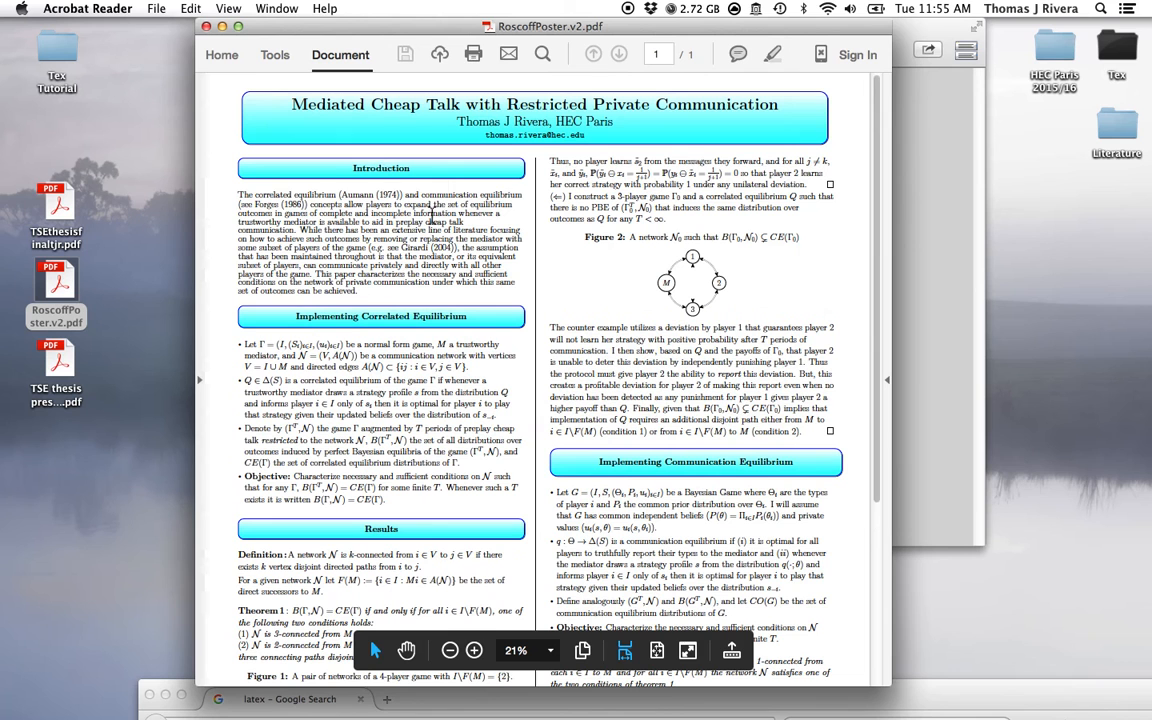
pyautogui.scroll(-3)
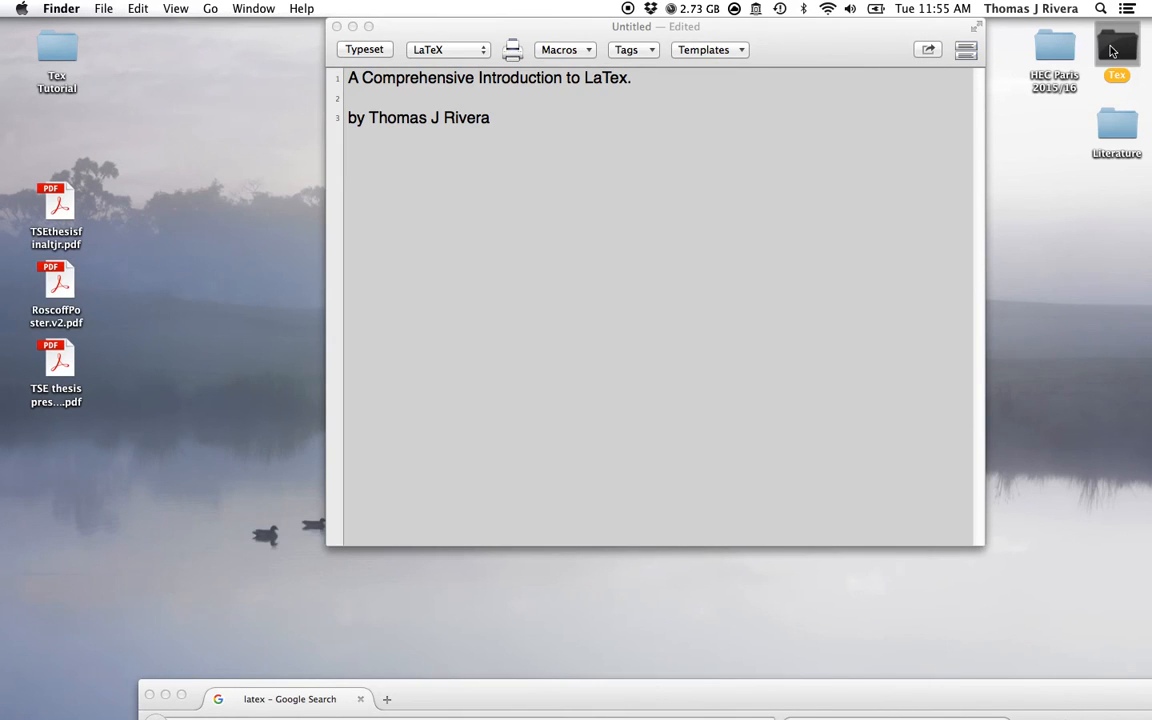
# Step: Open the Tex folder, expand HEC TEX 2014, and view then close the CV PDF
pyautogui.doubleClick(1103, 48)
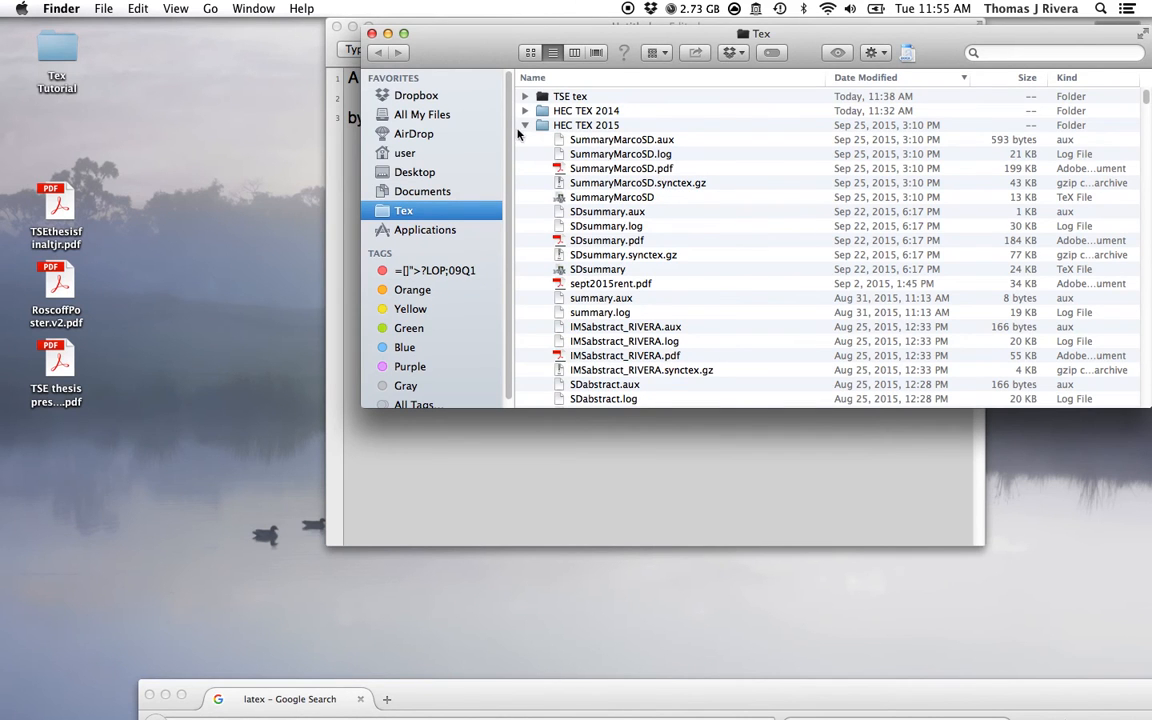
pyautogui.scroll(-3)
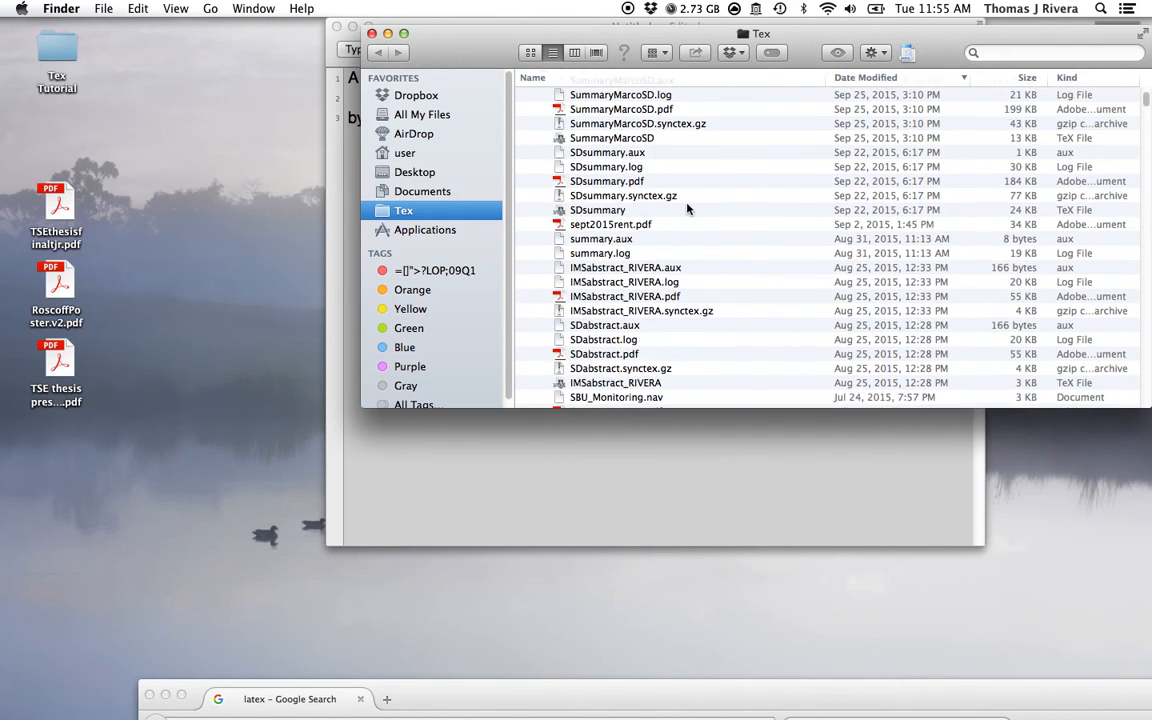
pyautogui.scroll(-3)
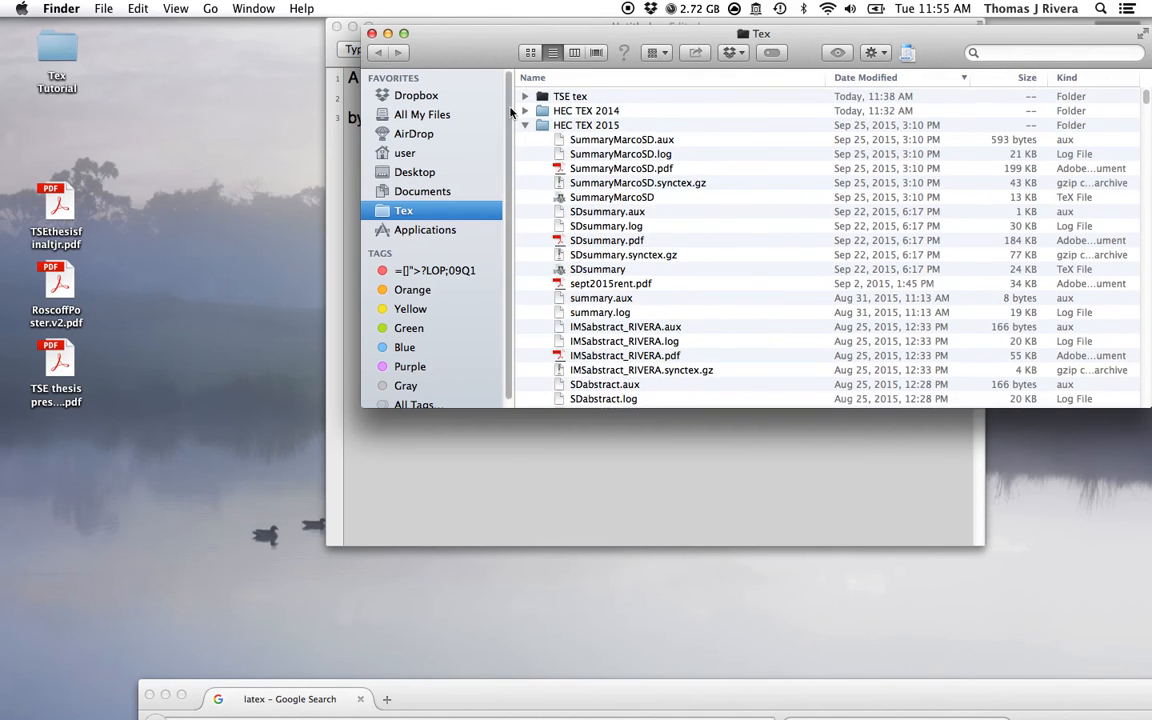
pyautogui.click(526, 110)
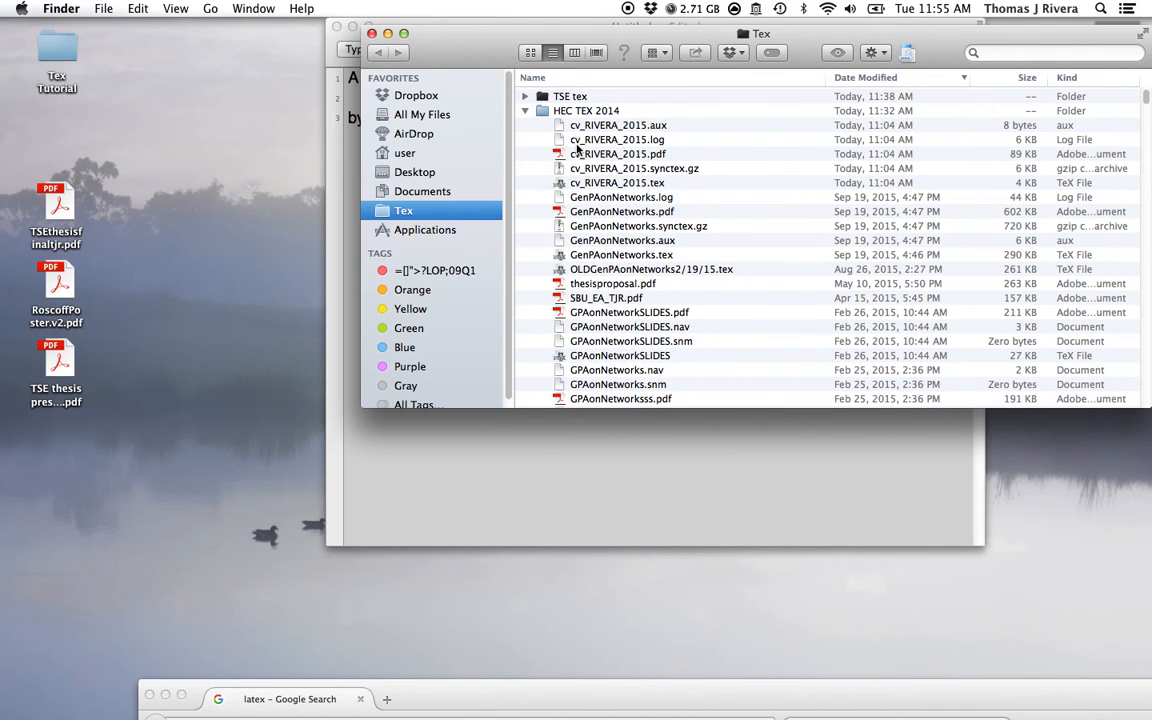
pyautogui.doubleClick(616, 153)
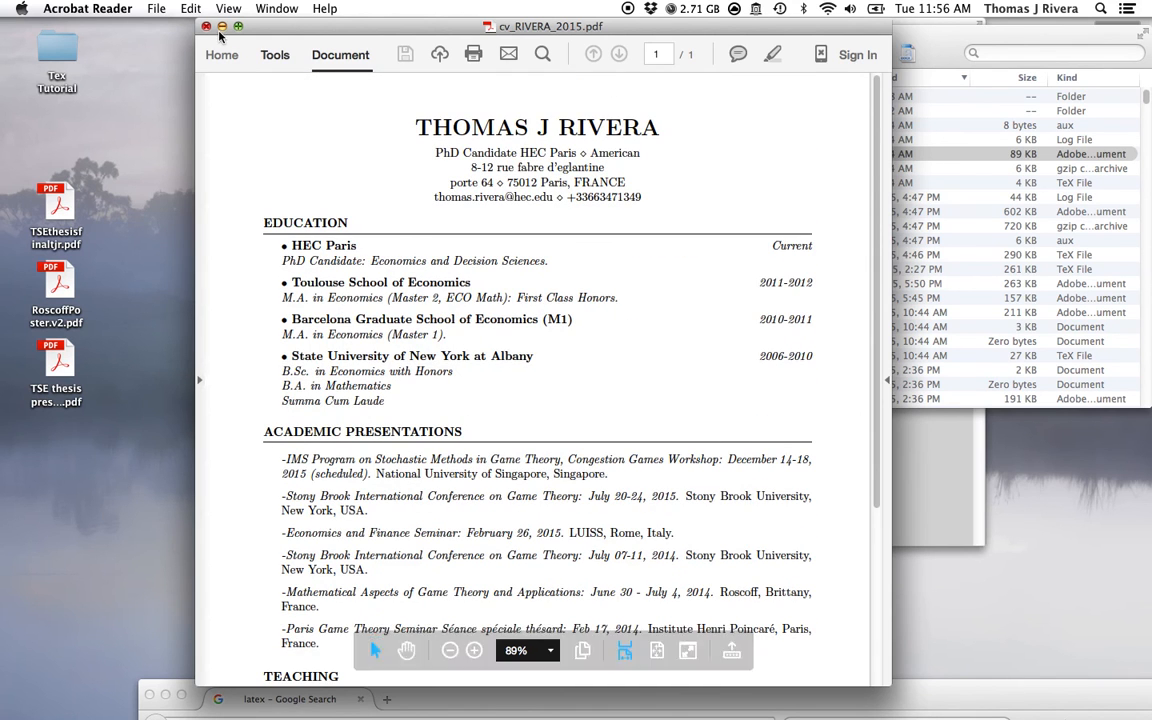
pyautogui.click(205, 25)
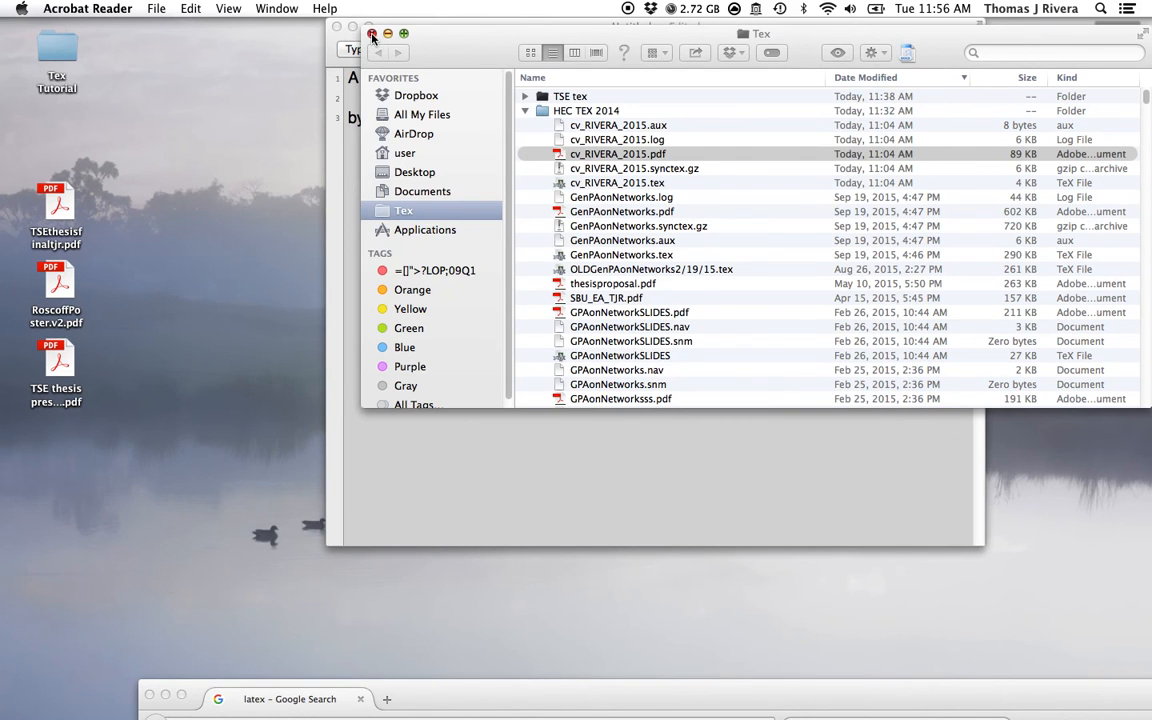
# Step: Close the Tex folder window in Finder
pyautogui.click(368, 35)
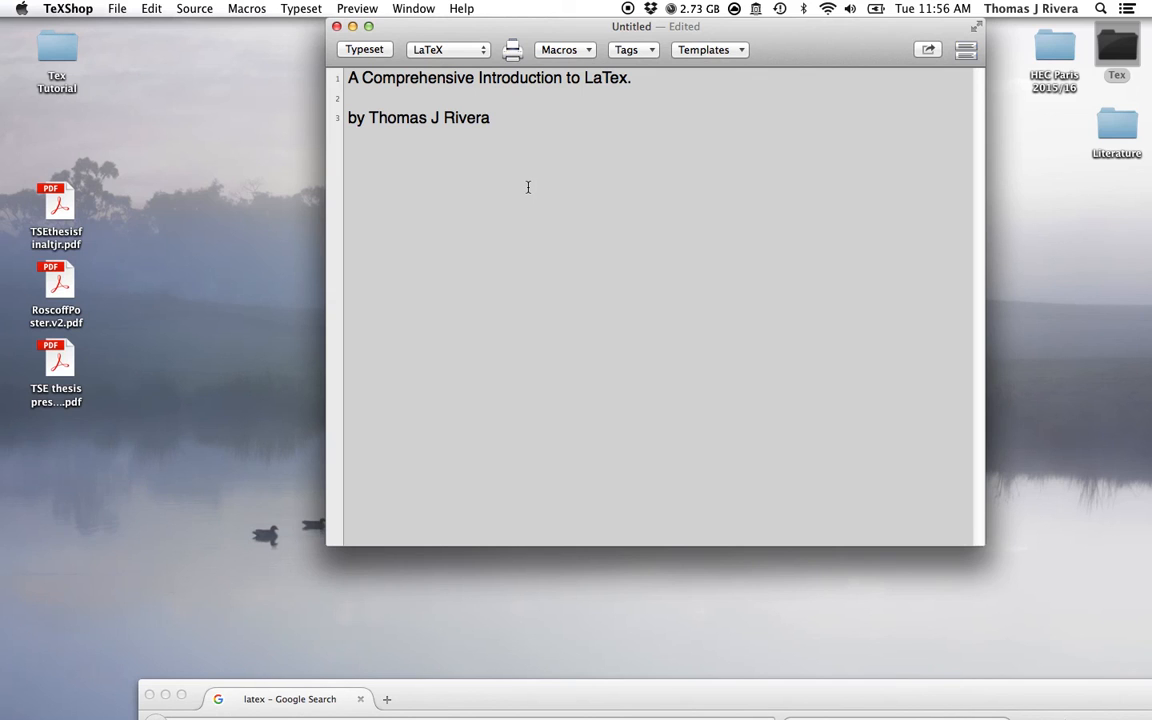
pyautogui.moveTo(532, 185)
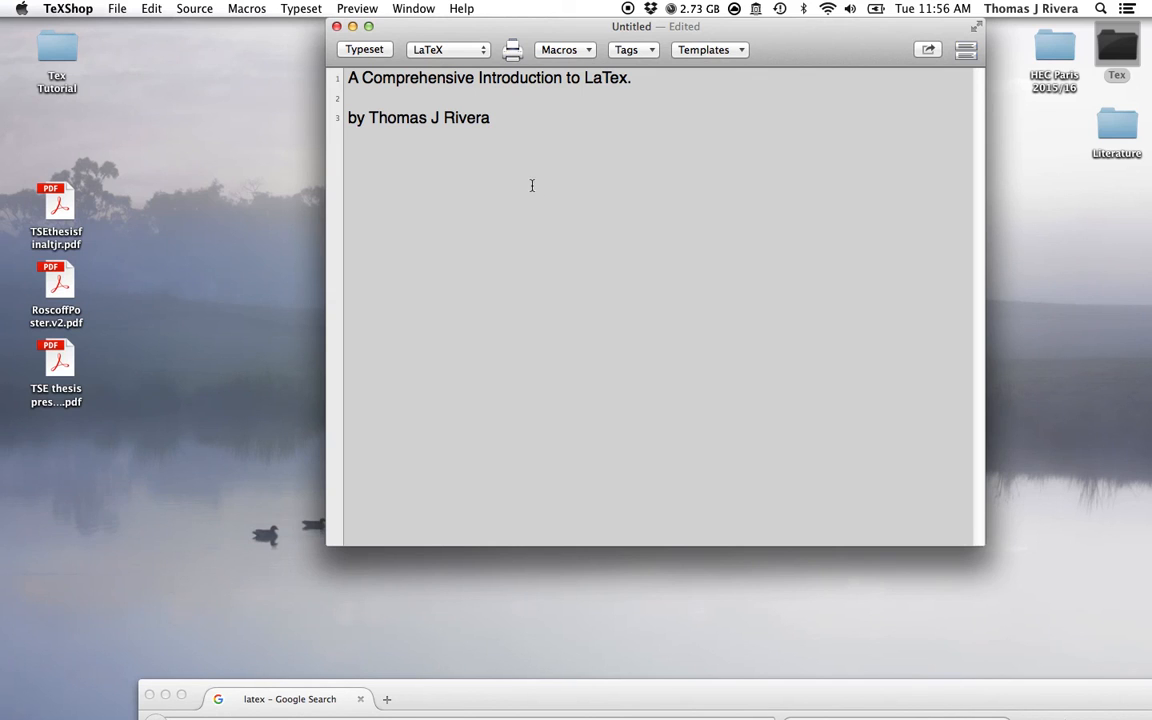